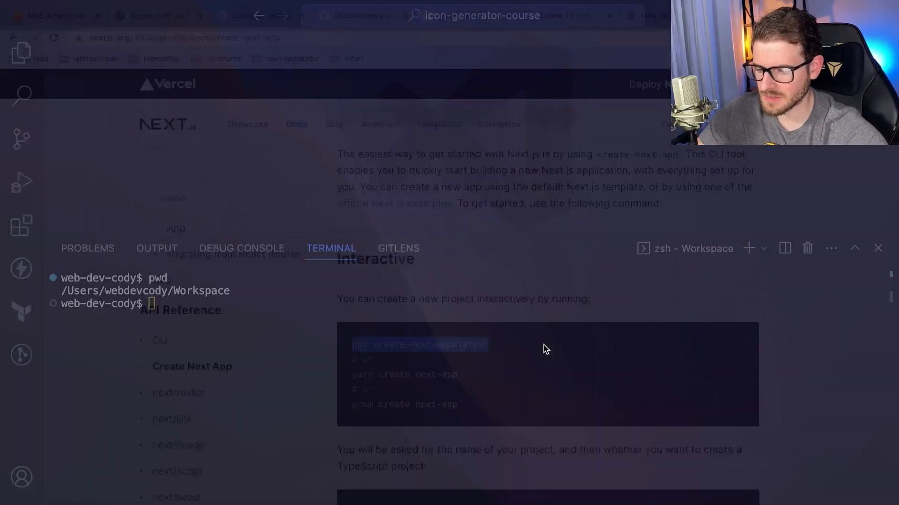
- Scaffold example-deploy with create-next-app, accepting TypeScript, no app directory and the @/* alias
type("npx create-next-app@latest example-deploy")
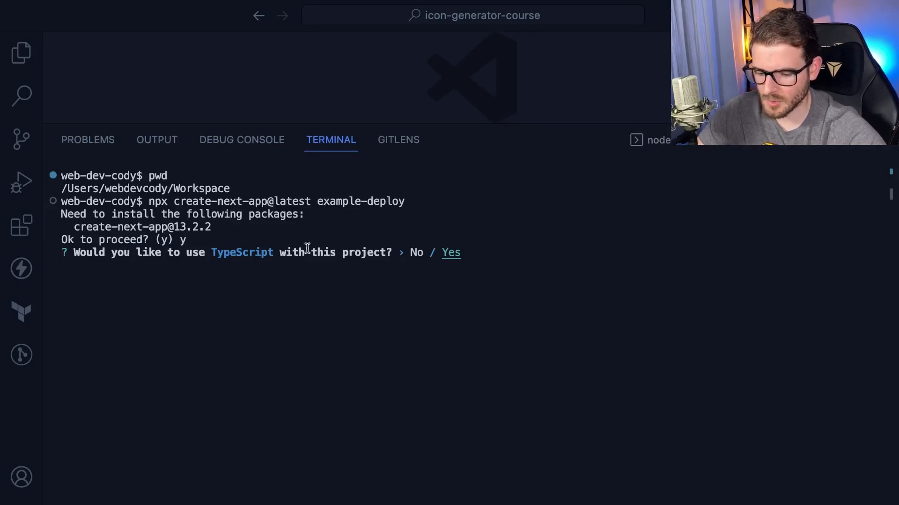
key("Enter")
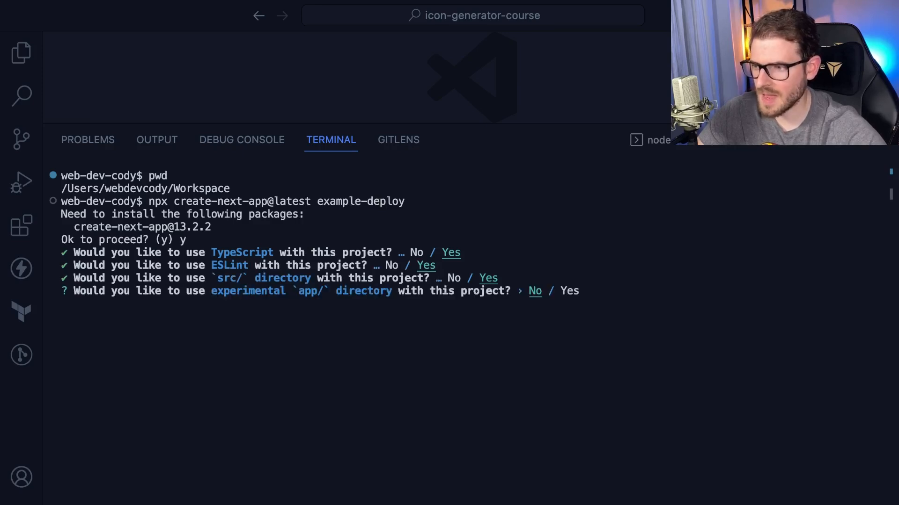
key("Enter")
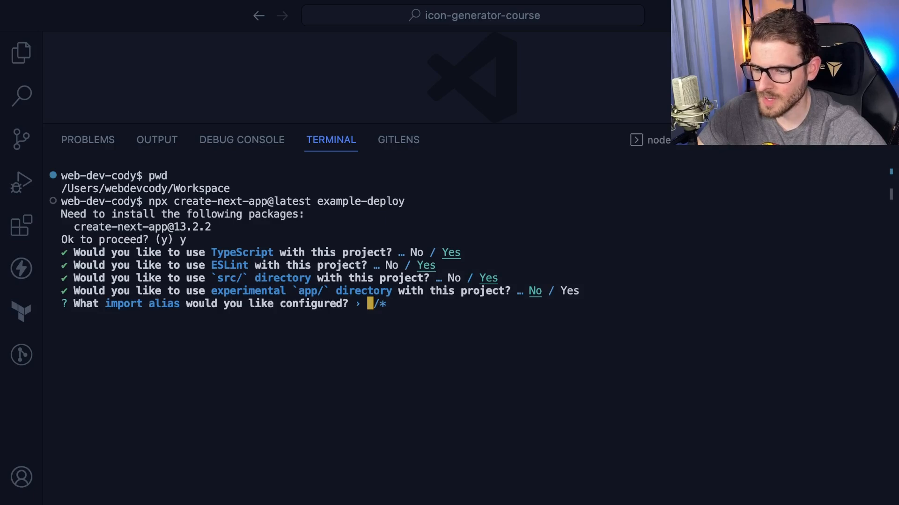
key("enter")
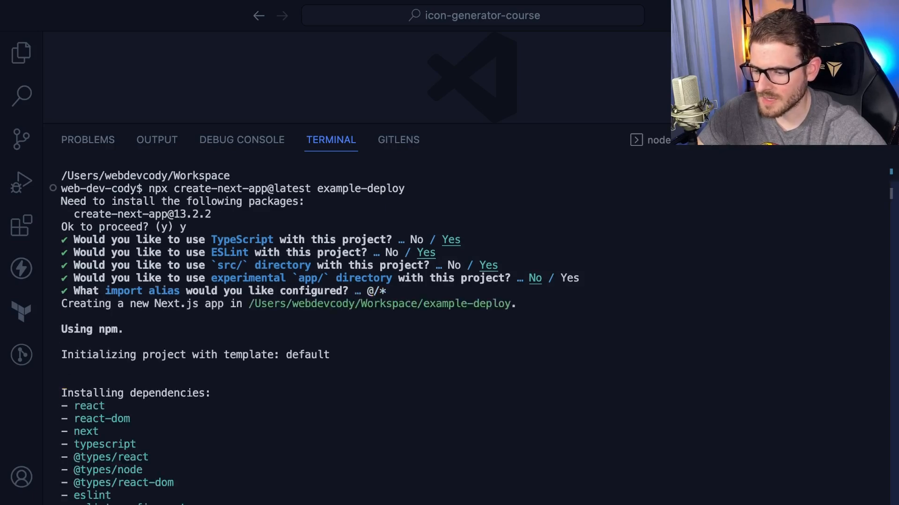
mouse_move(353, 312)
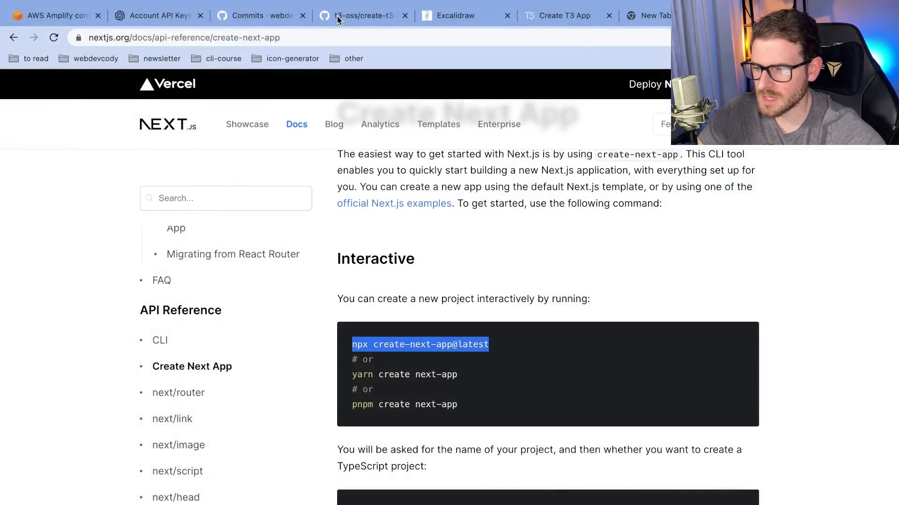
- From the GitHub Repositories list, create a new repository named example-deploy
left_click(256, 15)
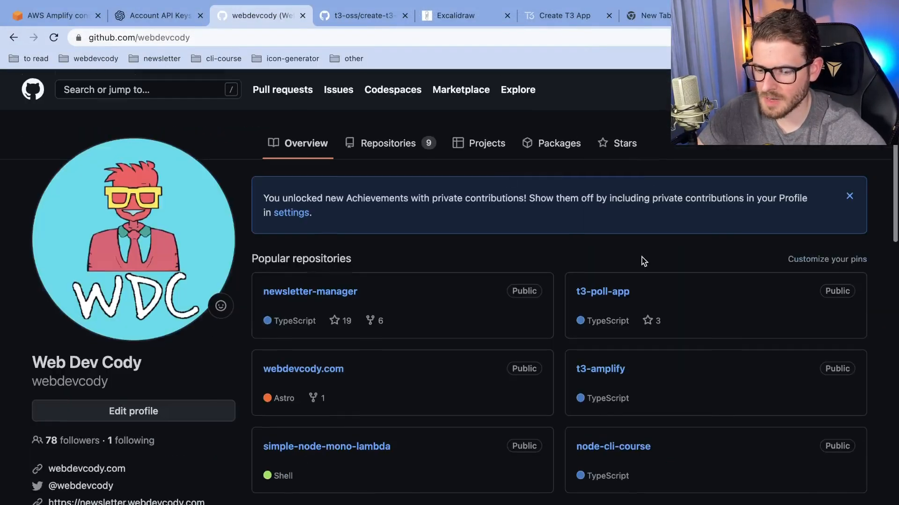
left_click(388, 143)
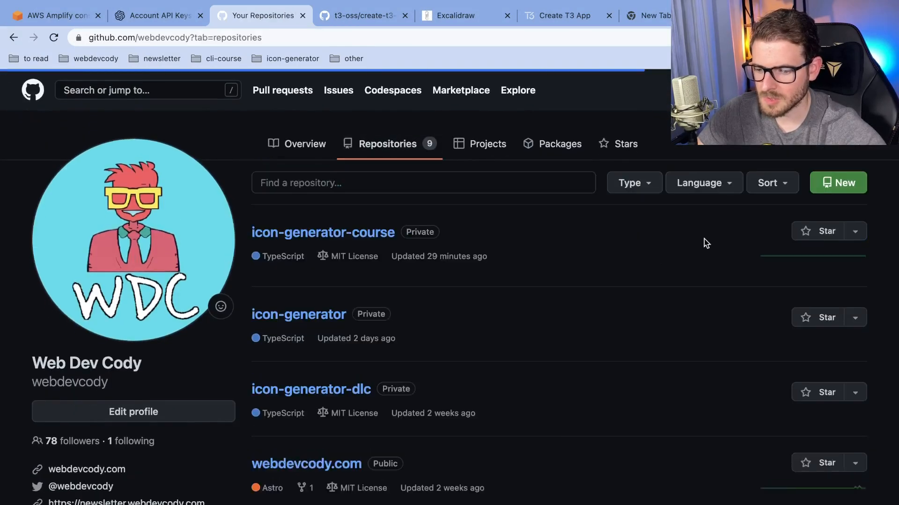
left_click(837, 182)
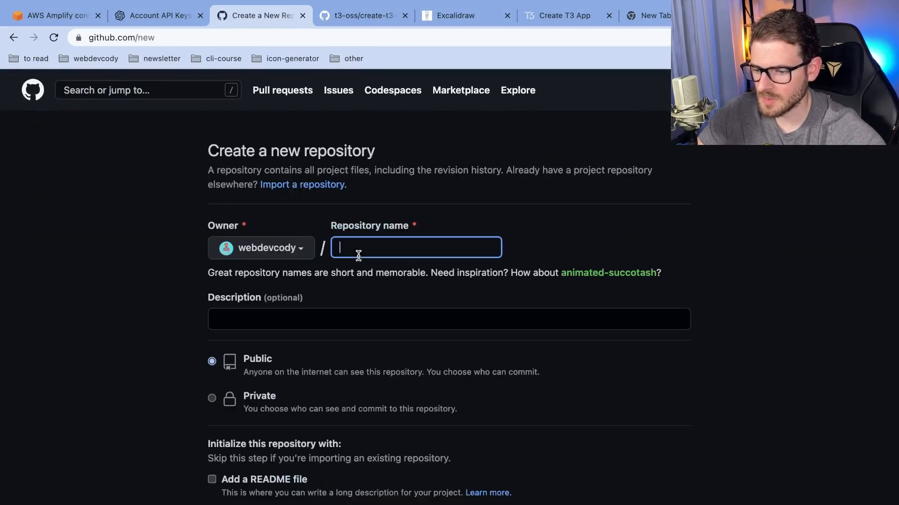
type("next-")
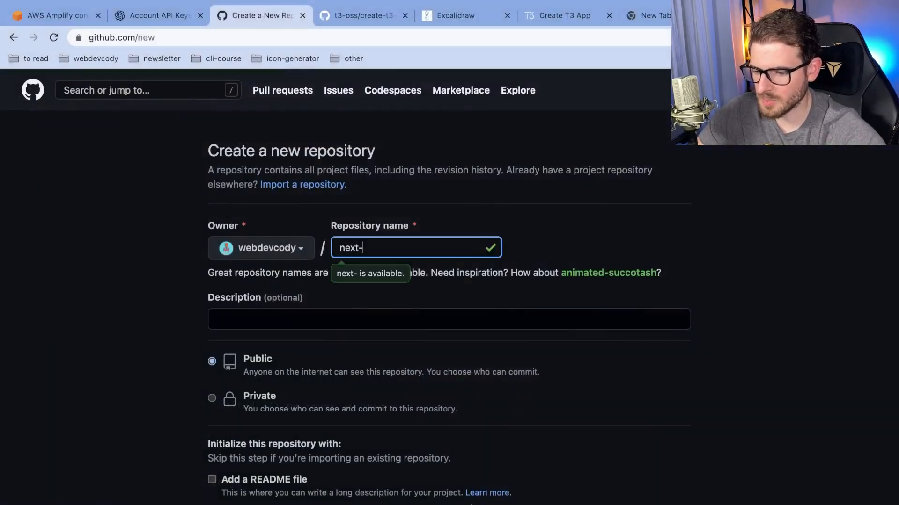
type("example-deploy")
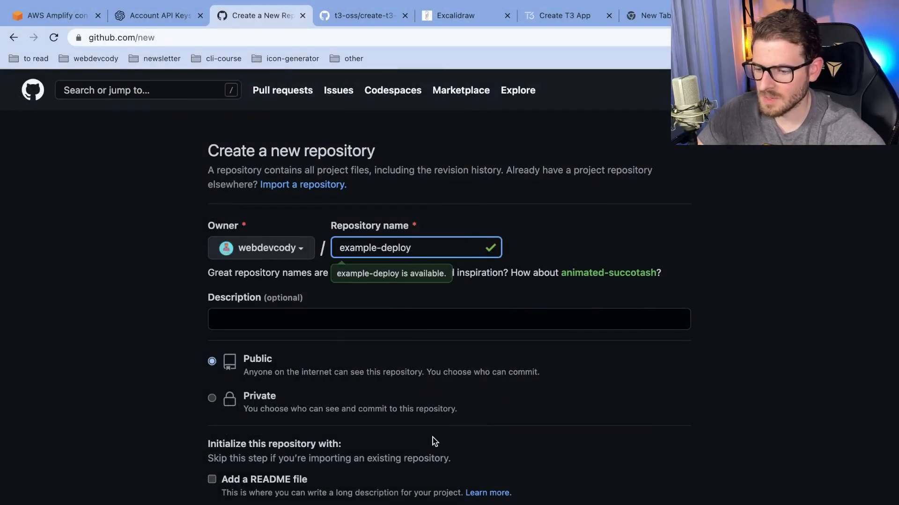
scroll("down", 3)
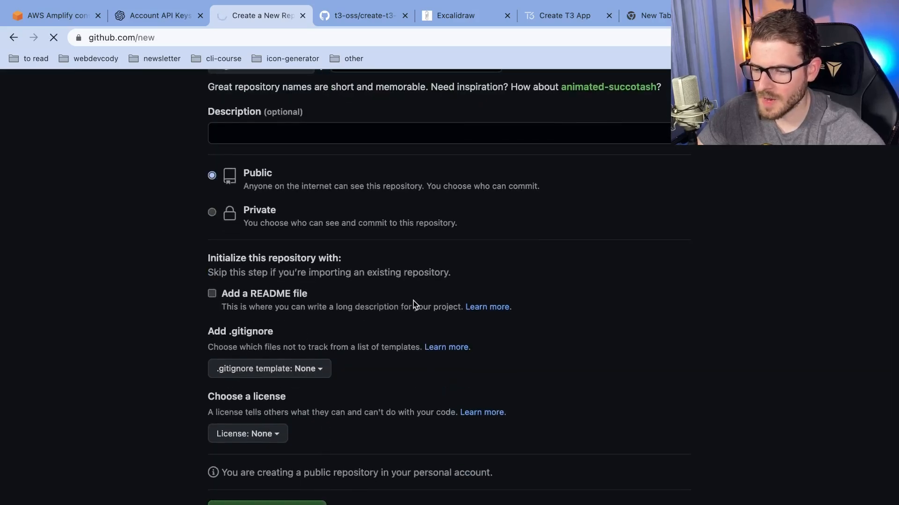
left_click(265, 503)
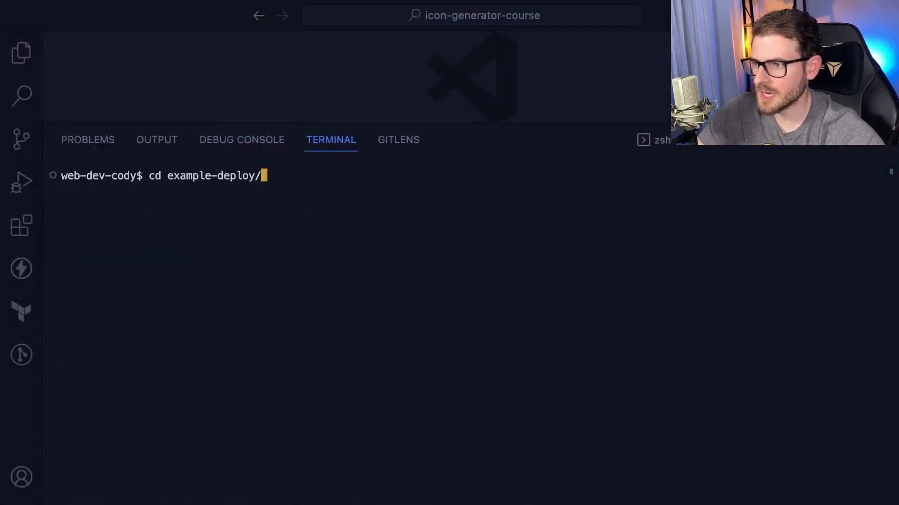
- Open the example-deploy folder with code -r . and run npm run build
type("code -r .")
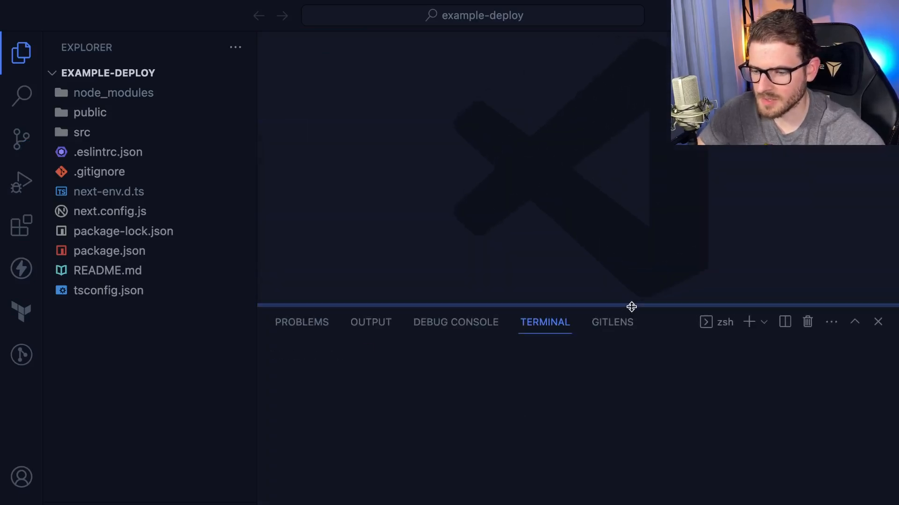
type("npm run build")
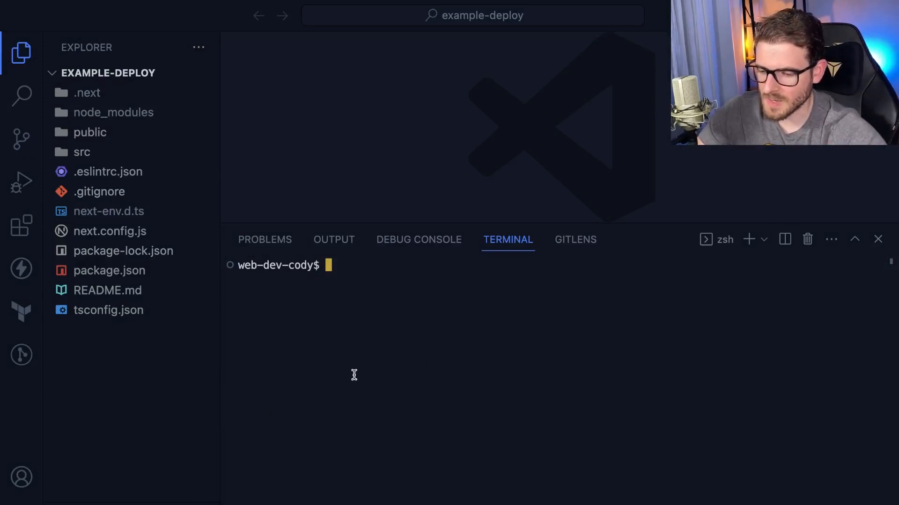
- Initialize git, add the origin remote, set upstream to origin/main, and push main
type("git init")
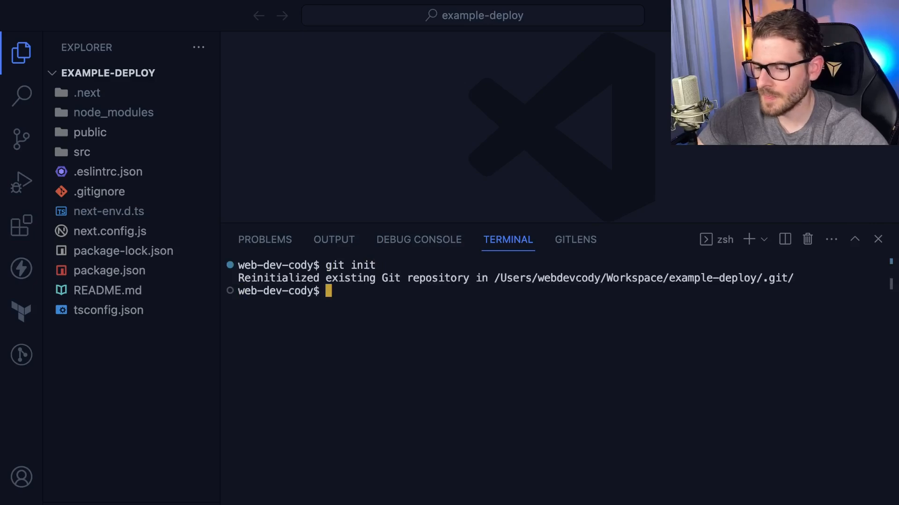
type("git remote add origin git@github.com:webdevcody/example-deploy.")
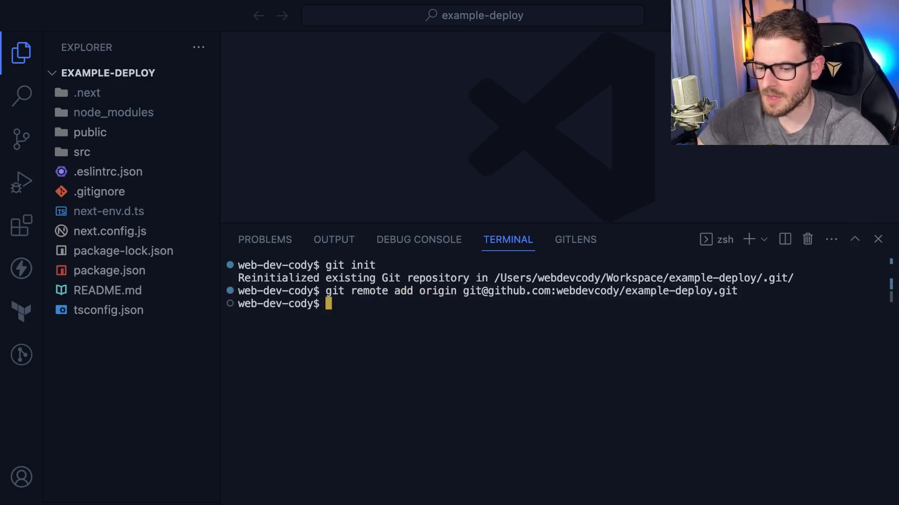
type("git pull")
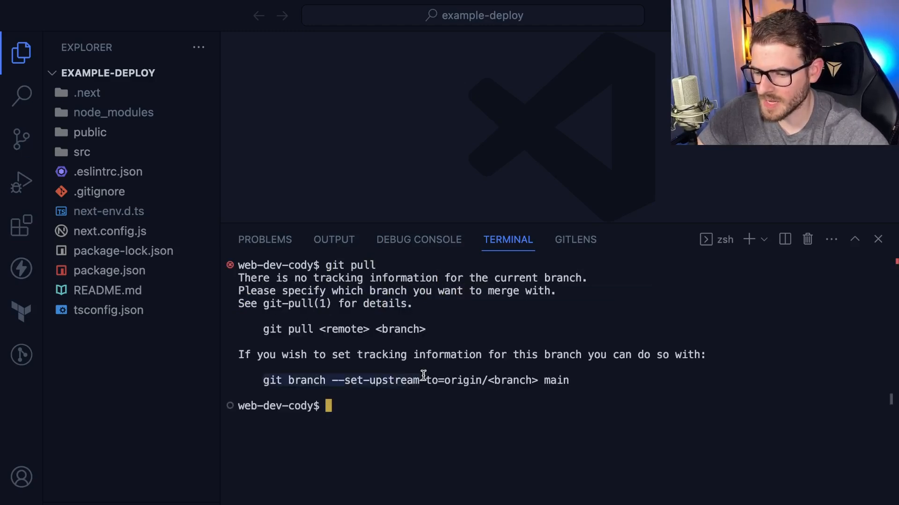
type("git branch --set-upstream-to=origin/")
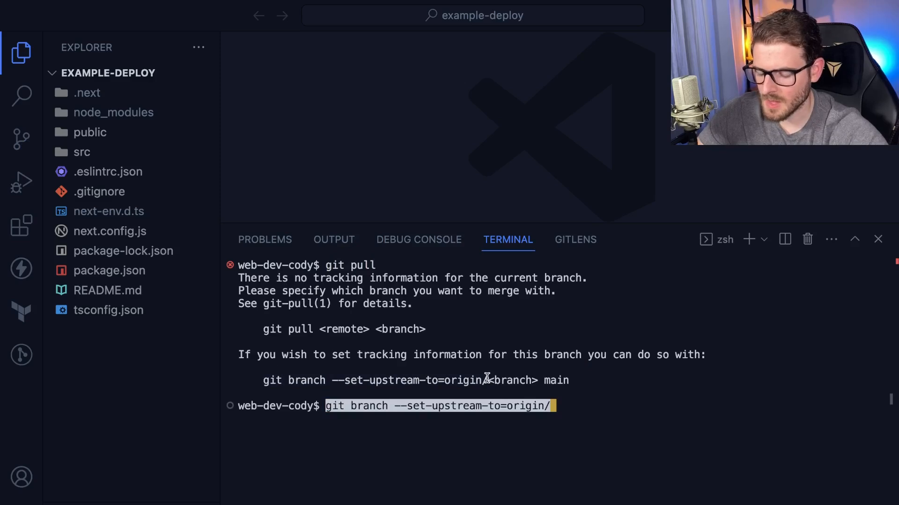
type("main main")
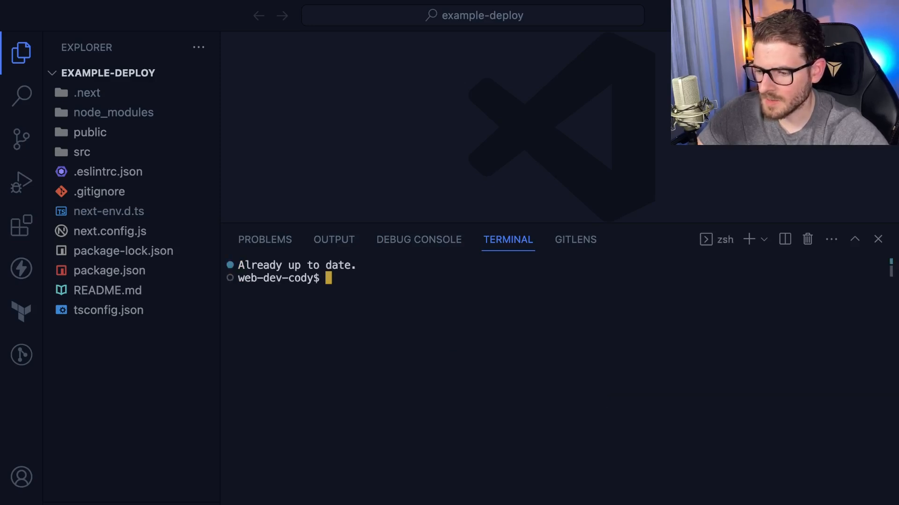
type("git push origin main")
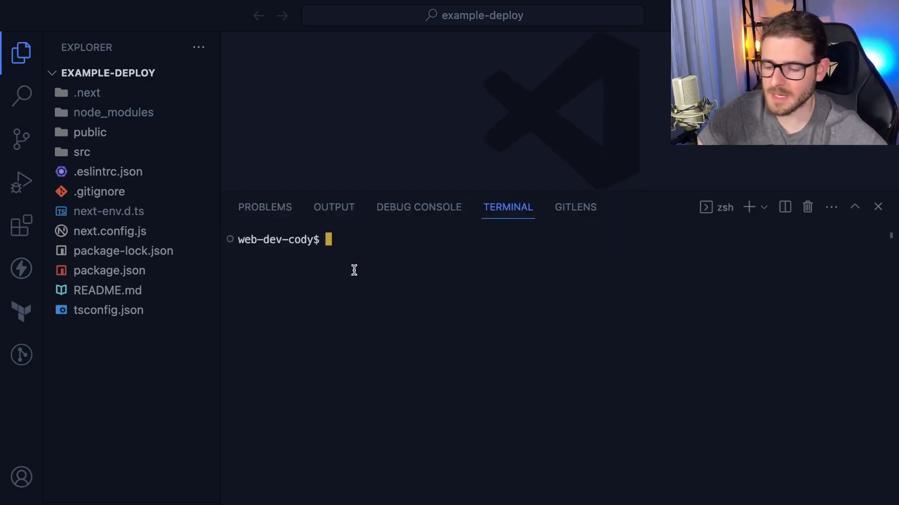
mouse_move(357, 260)
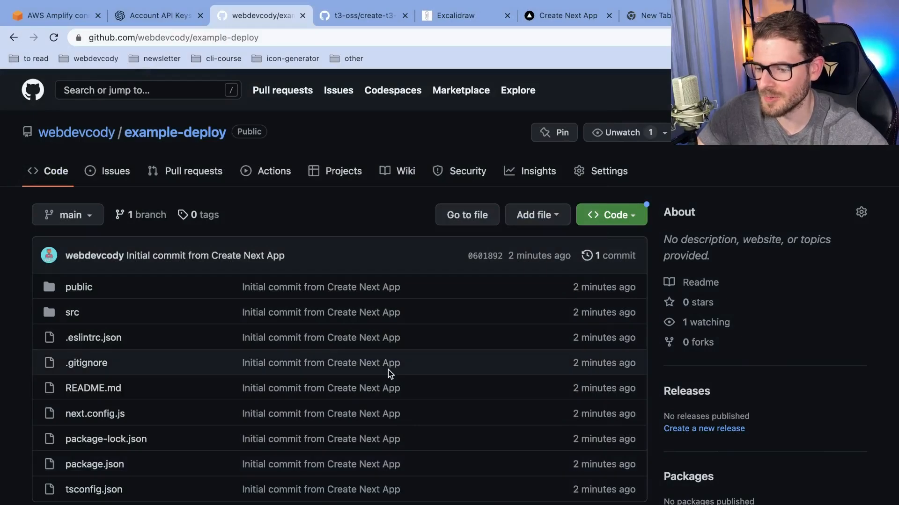
mouse_move(382, 324)
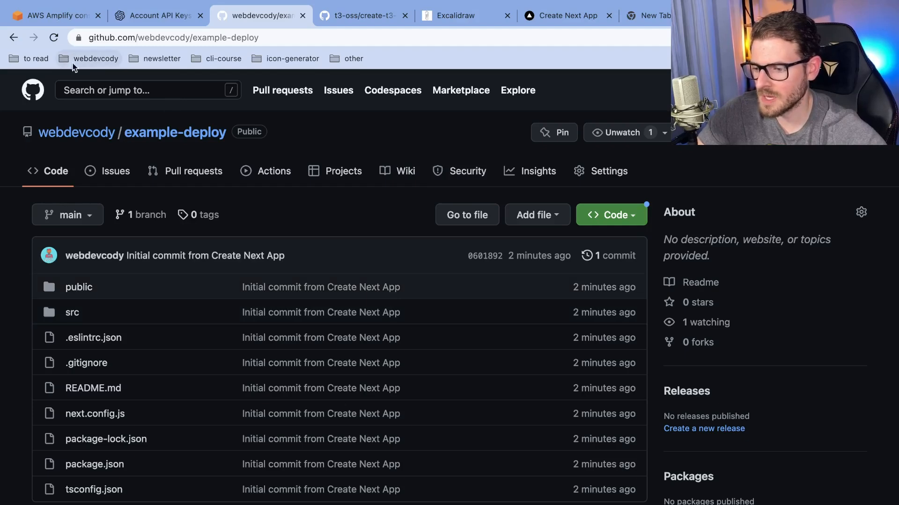
mouse_move(169, 199)
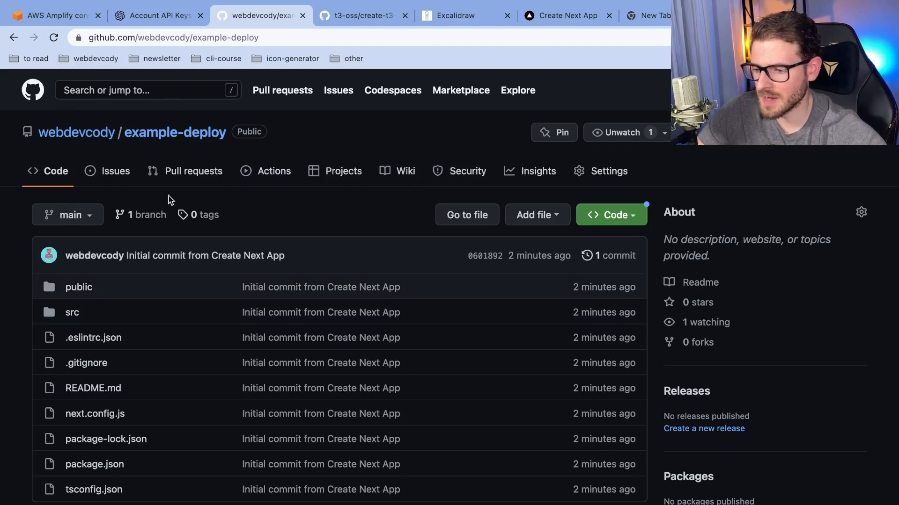
- Start a new Amplify hosted web app and choose GitHub as the code source
left_click(52, 16)
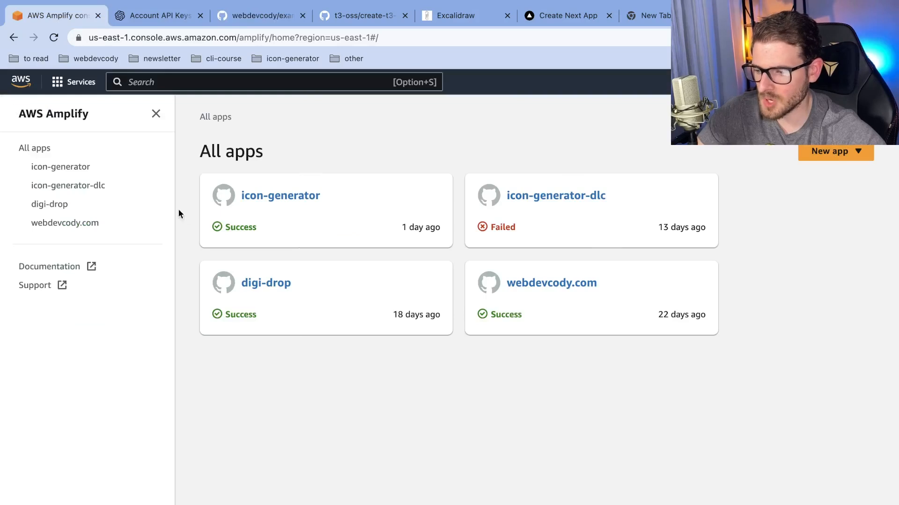
left_click(155, 113)
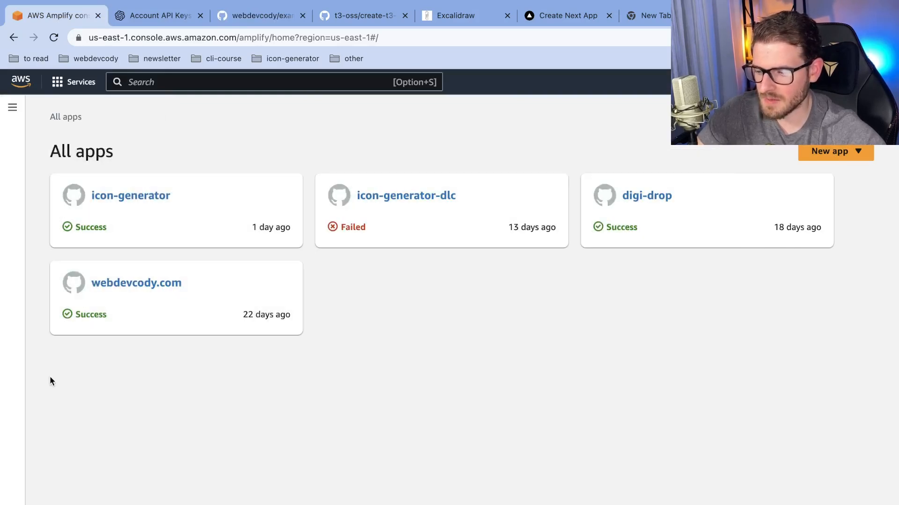
left_click(835, 151)
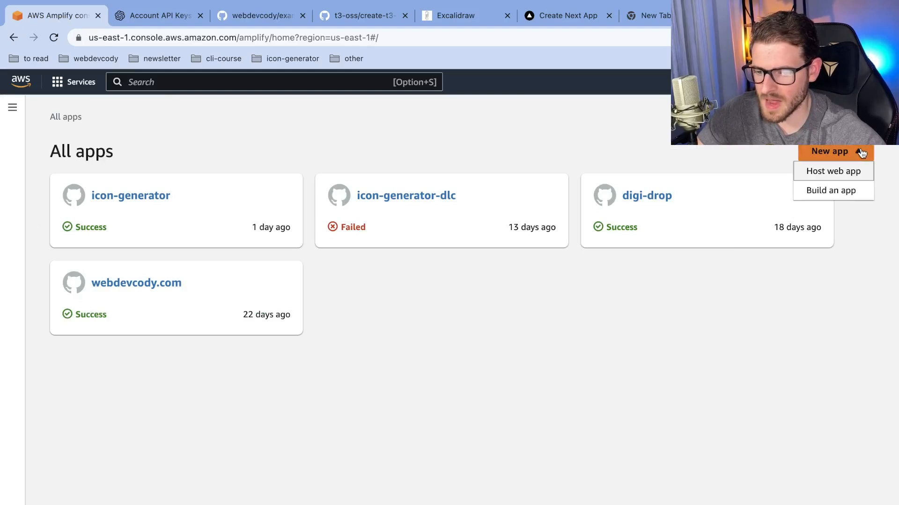
mouse_move(838, 177)
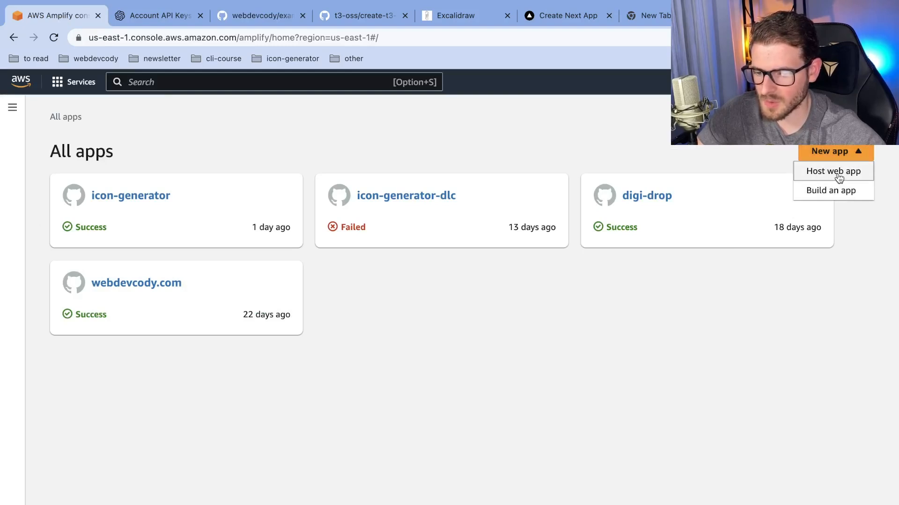
left_click(833, 171)
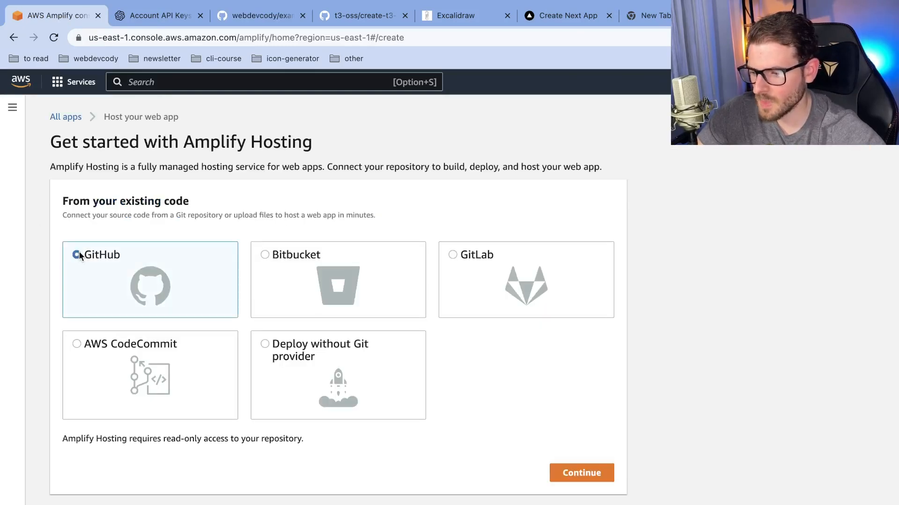
left_click(76, 255)
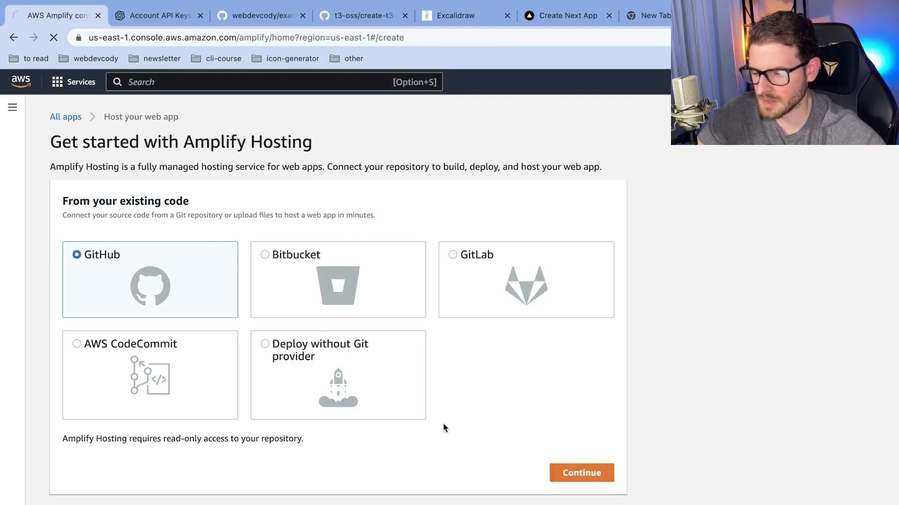
left_click(580, 473)
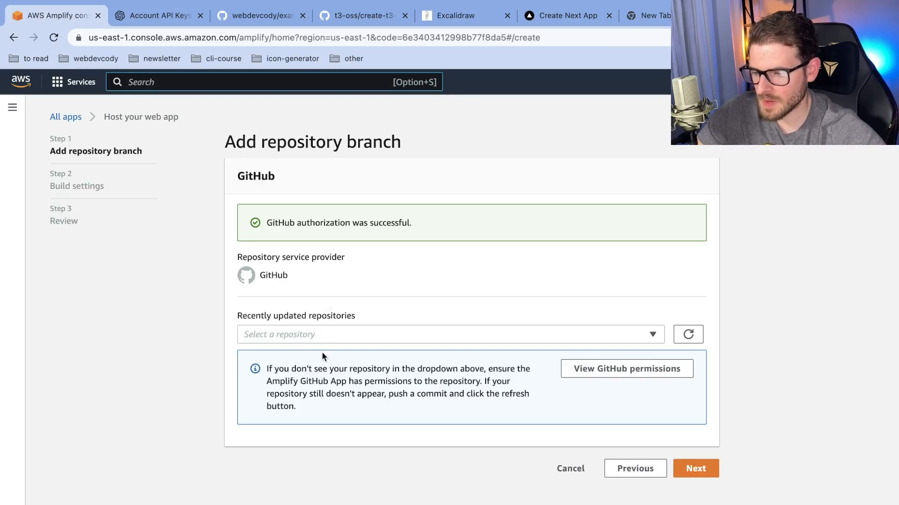
- Select the example-deploy repository on branch main and scroll through the detected build settings
left_click(451, 335)
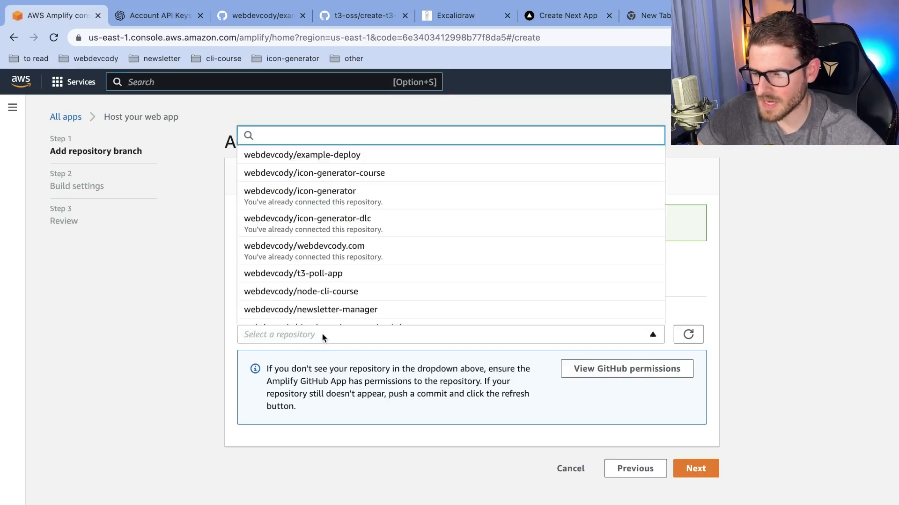
left_click(301, 155)
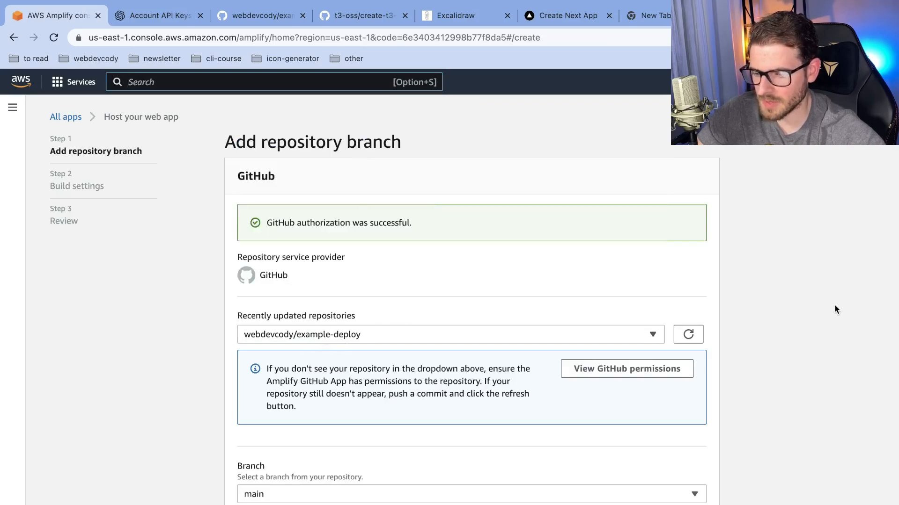
scroll("down", 3)
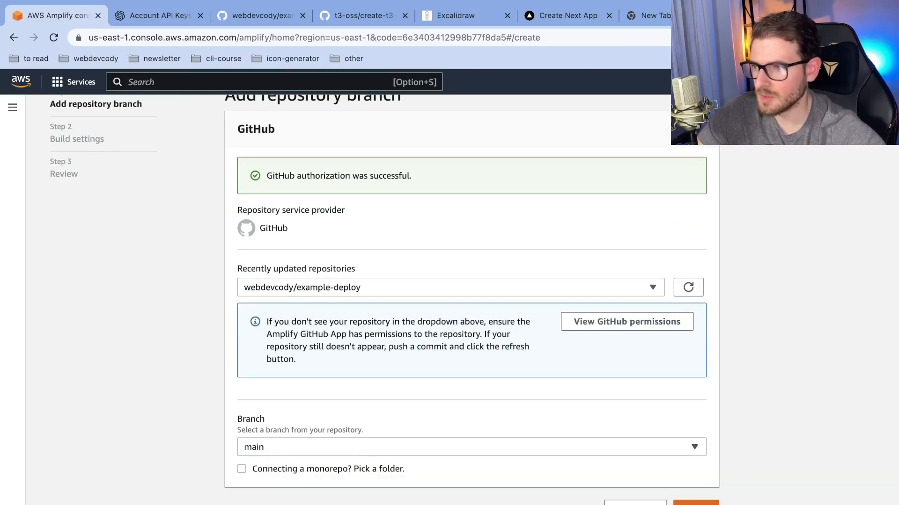
mouse_move(699, 406)
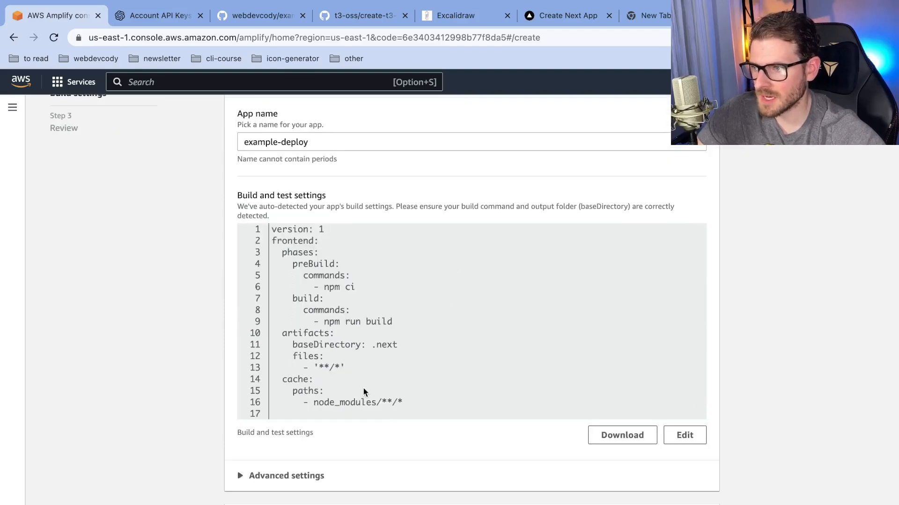
mouse_move(360, 348)
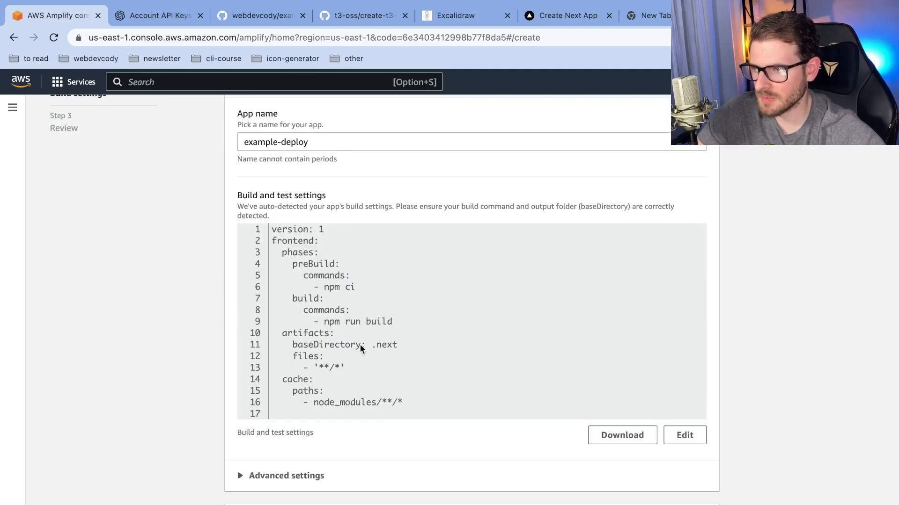
mouse_move(371, 398)
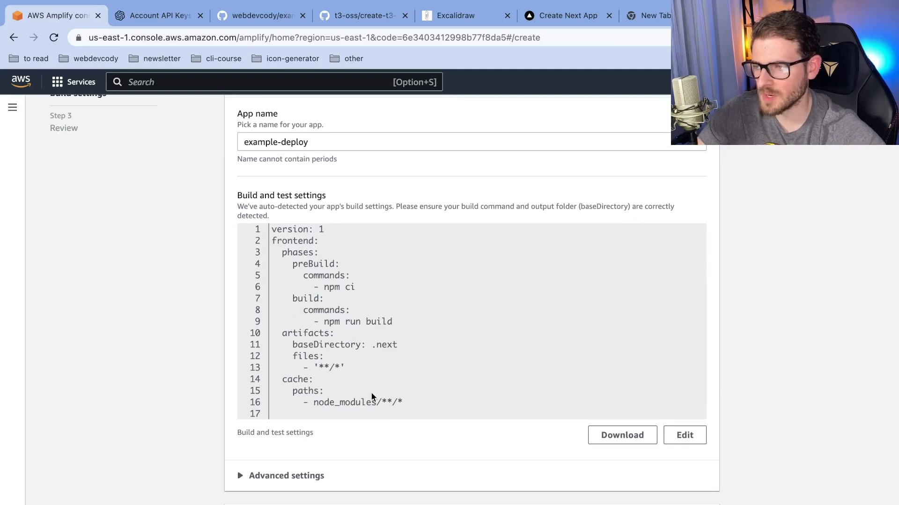
scroll("down", 3)
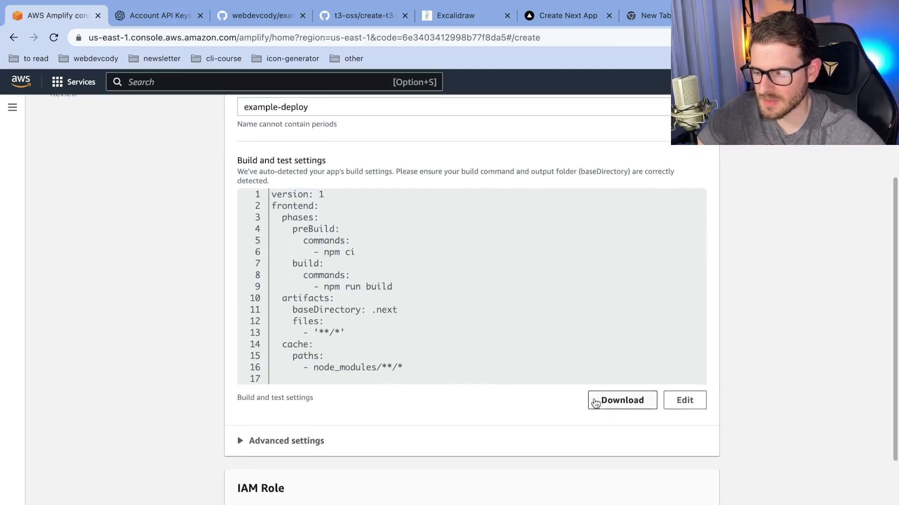
scroll("down", 3)
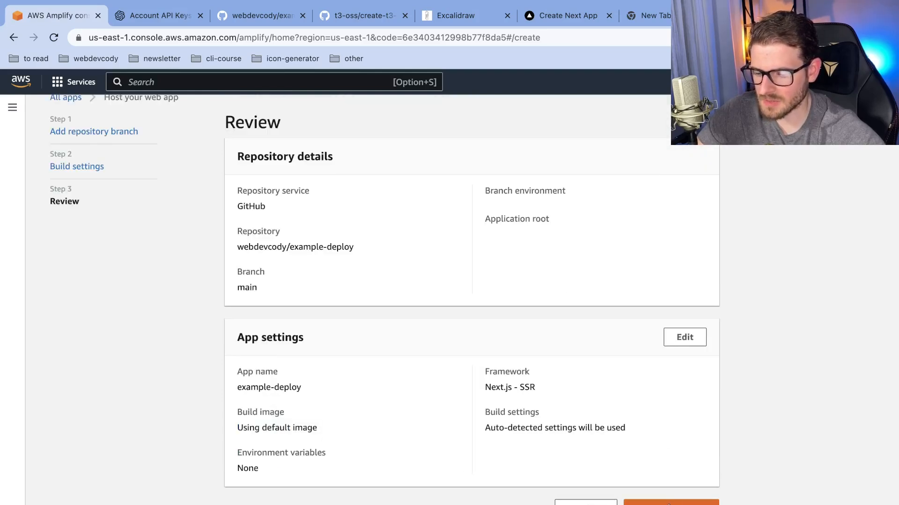
mouse_move(562, 371)
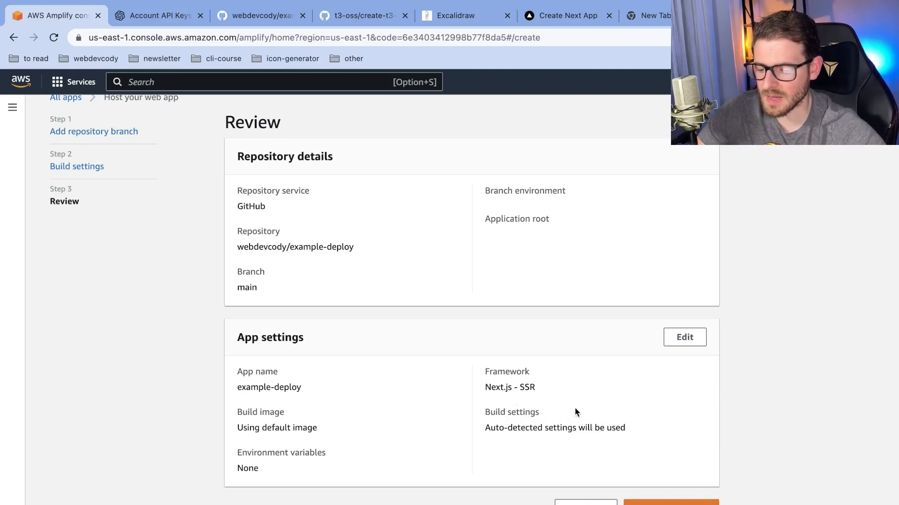
mouse_move(655, 467)
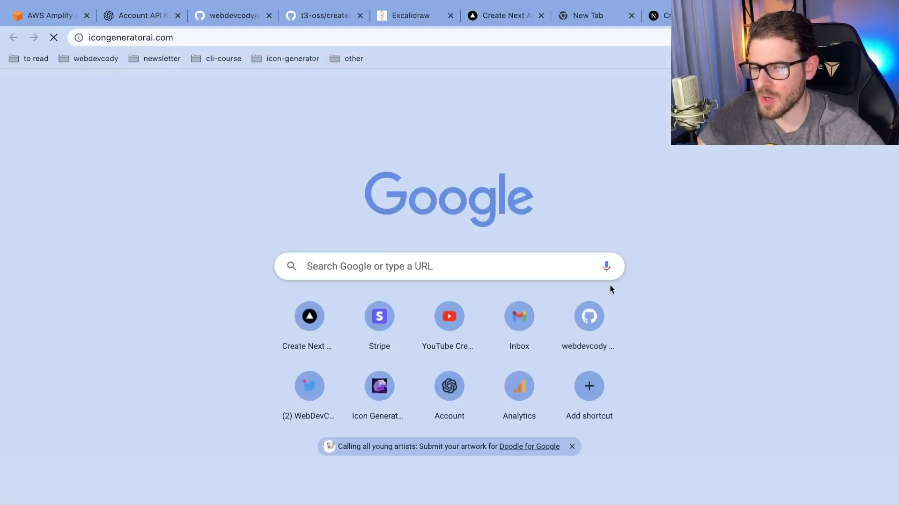
- Load icongeneratorai.com, then return to the Amplify app overview tab
key("Enter")
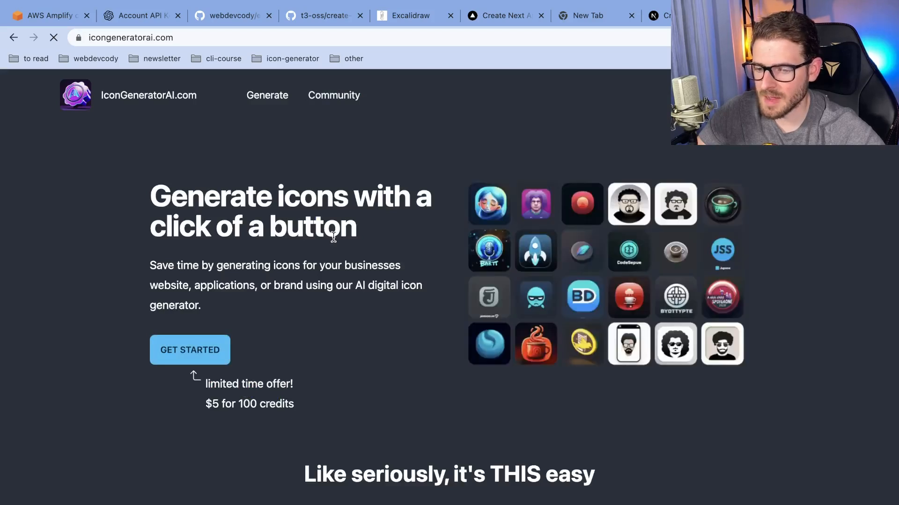
left_click(46, 15)
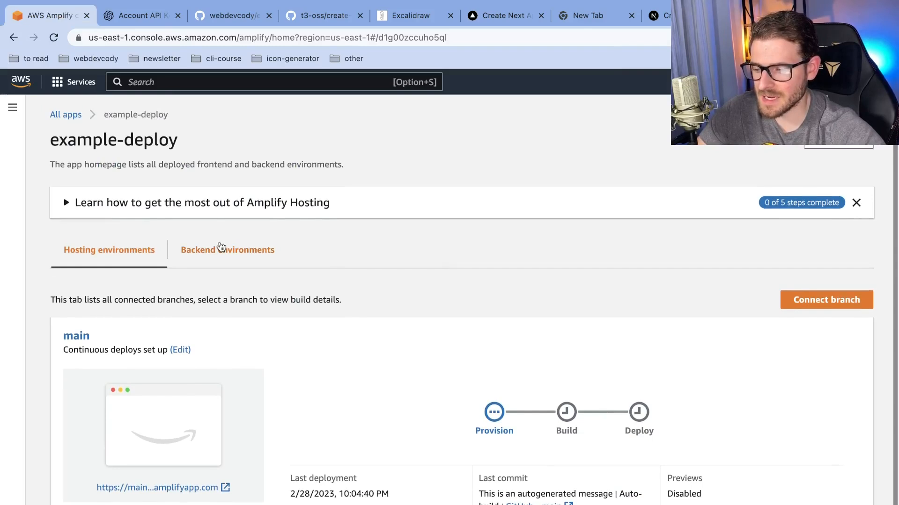
mouse_move(264, 286)
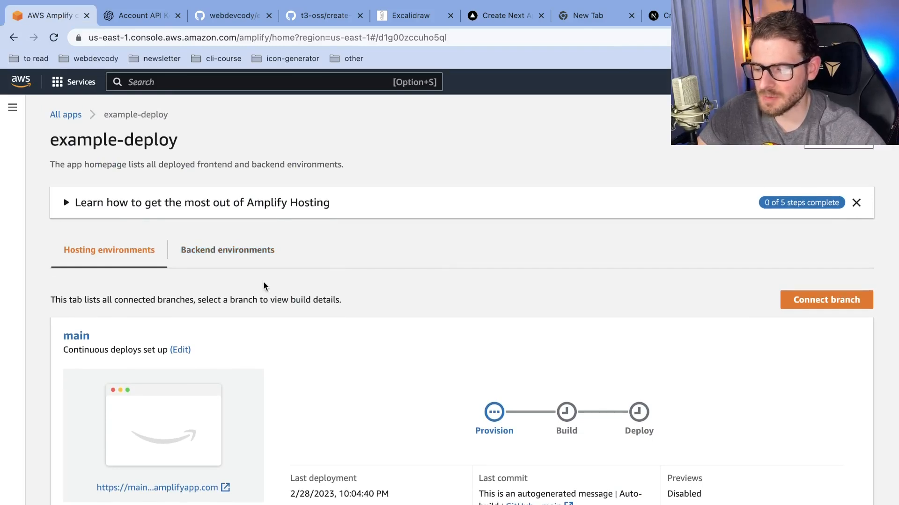
- Open the running Build 1 details, then return to the example-deploy app overview
scroll("down", 3)
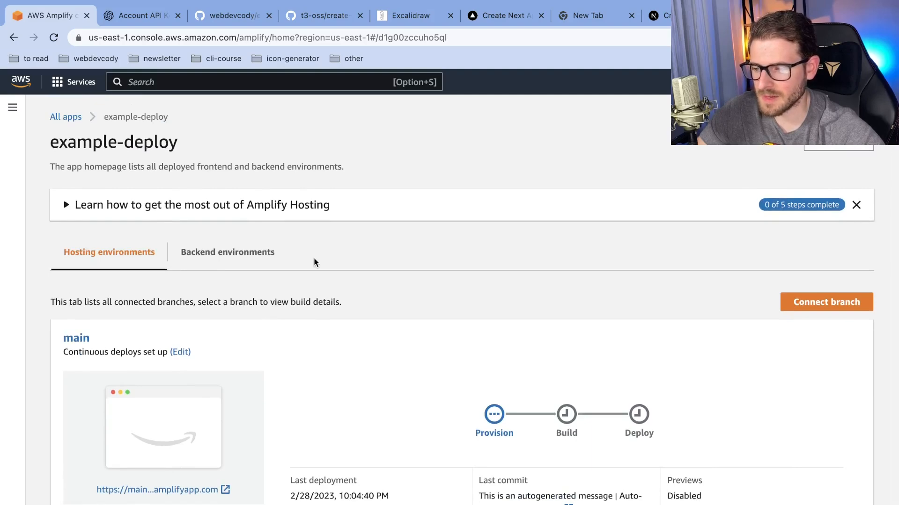
scroll("down", 3)
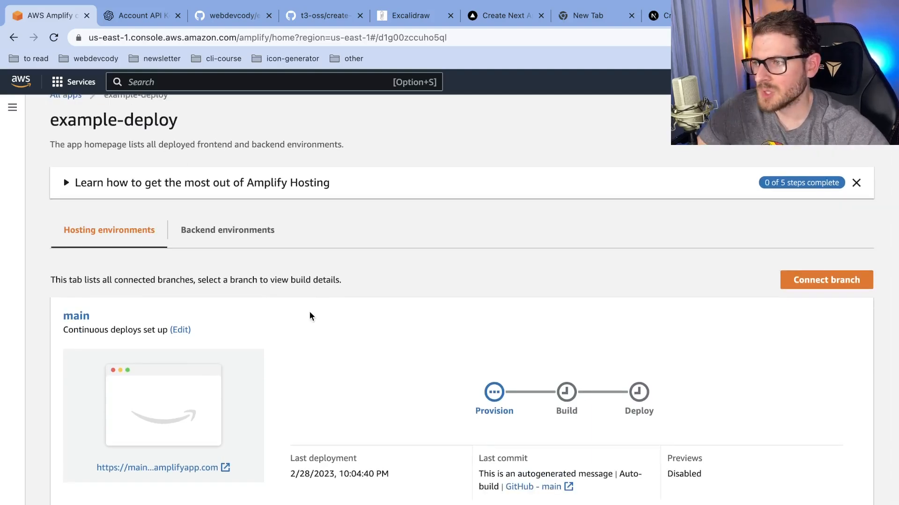
mouse_move(500, 391)
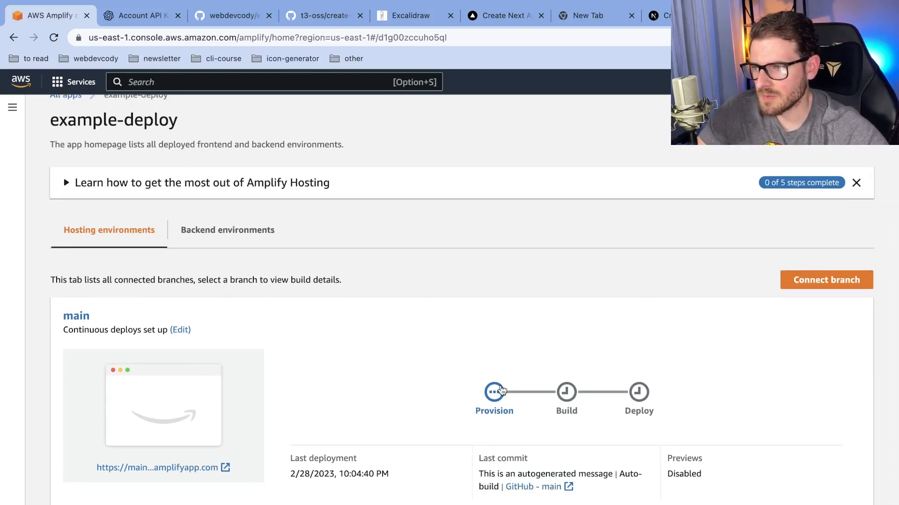
left_click(494, 394)
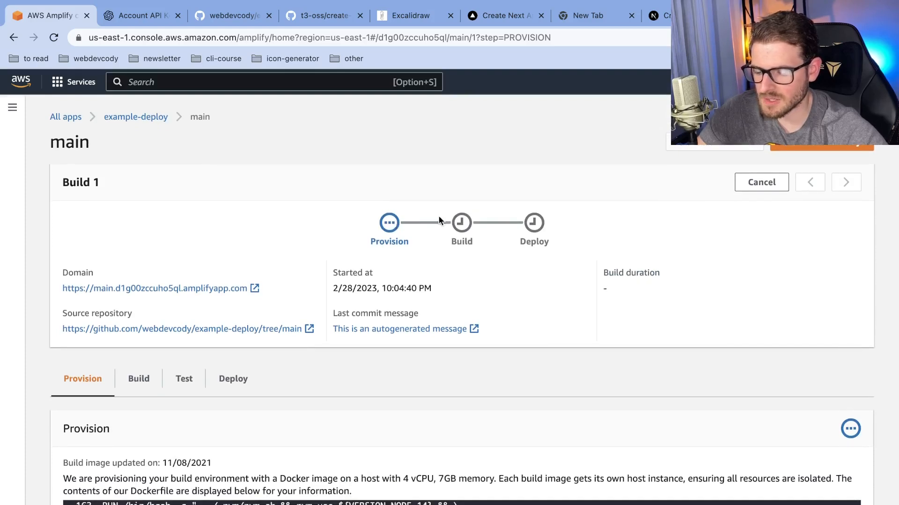
mouse_move(543, 285)
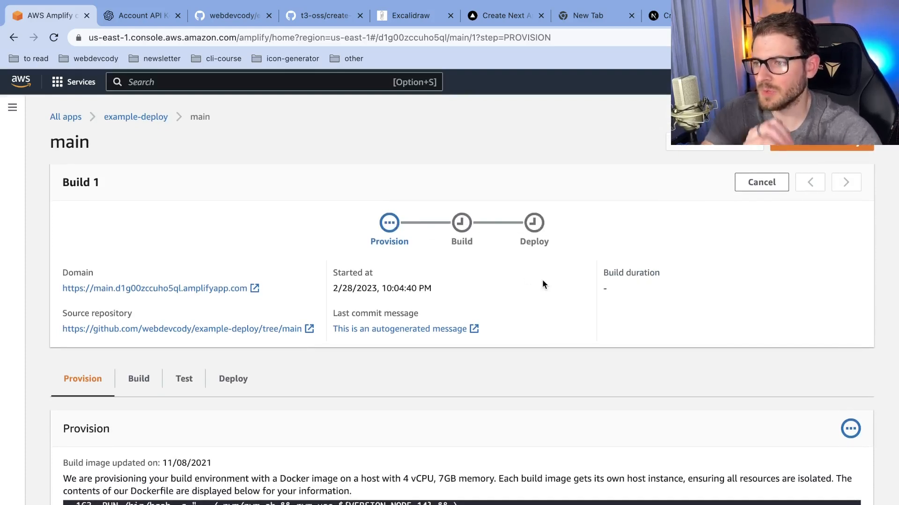
left_click(135, 117)
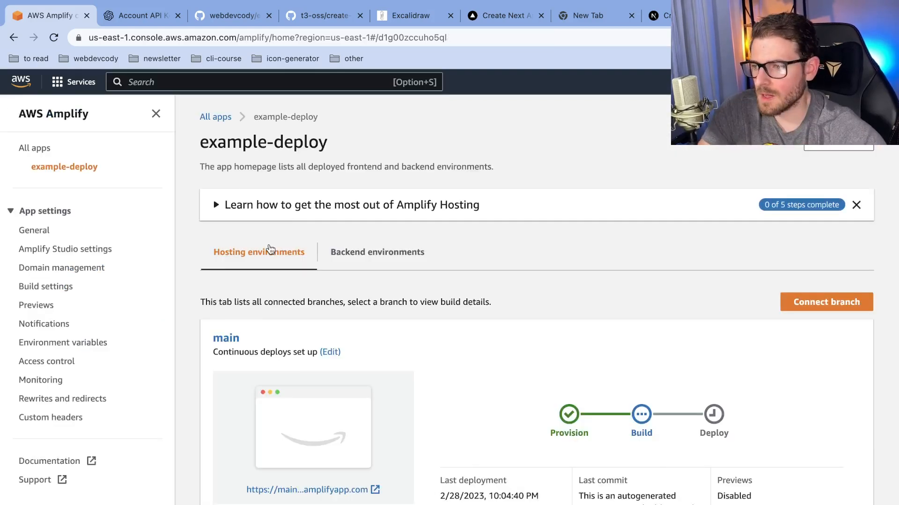
mouse_move(161, 241)
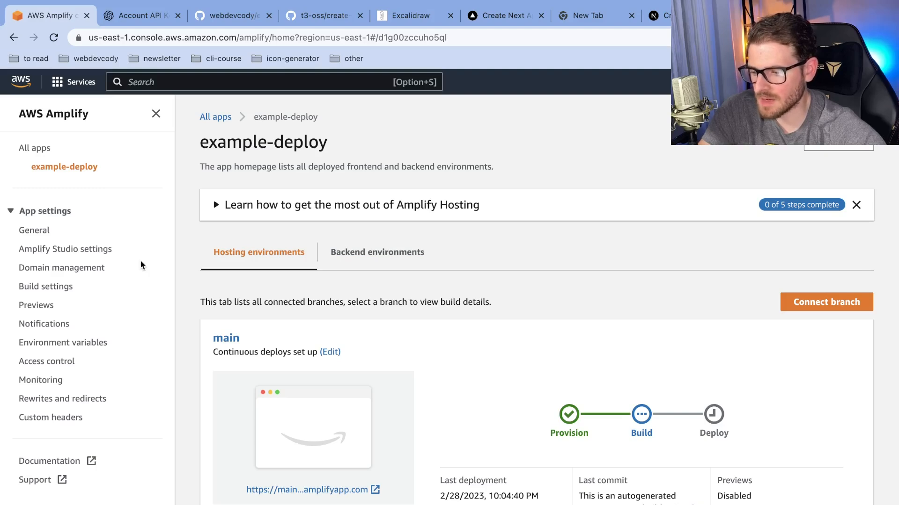
- Open Domain management under App settings for example-deploy
left_click(61, 268)
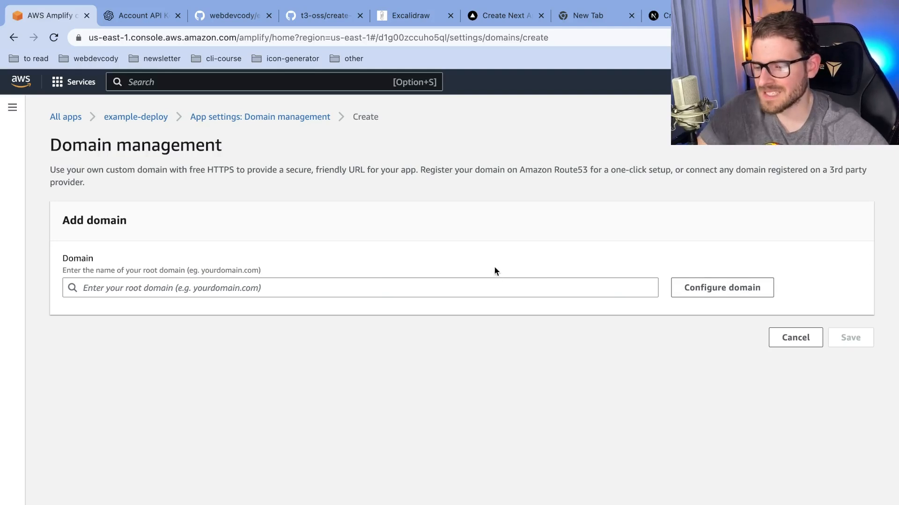
mouse_move(515, 256)
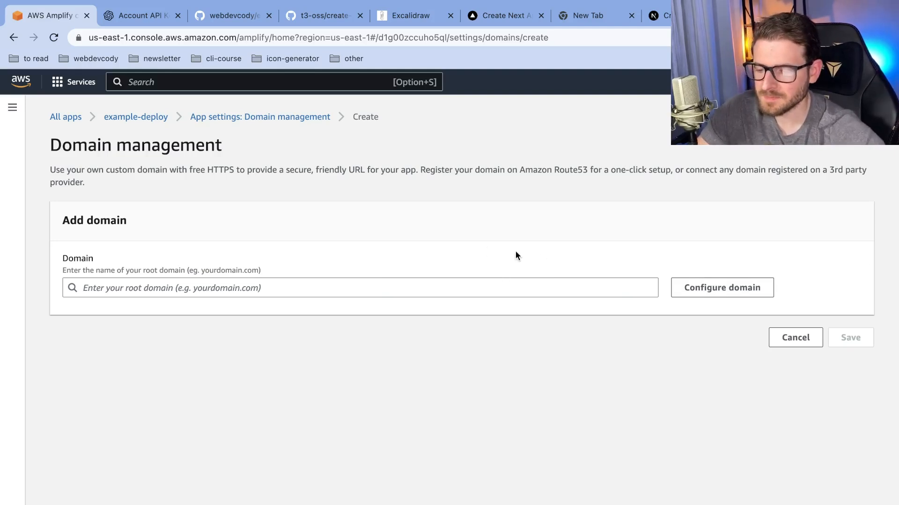
mouse_move(355, 211)
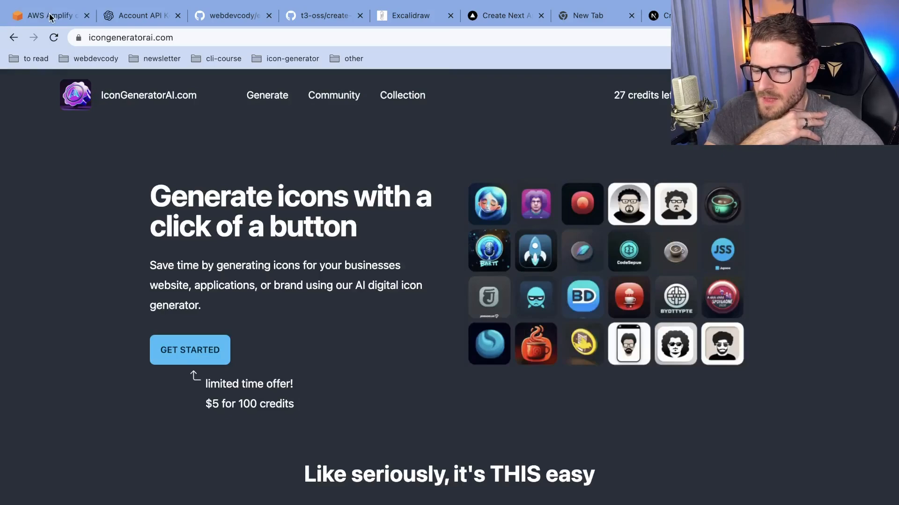
- Go from the Amplify console to the AWS Billing bill breakdown by service
left_click(46, 15)
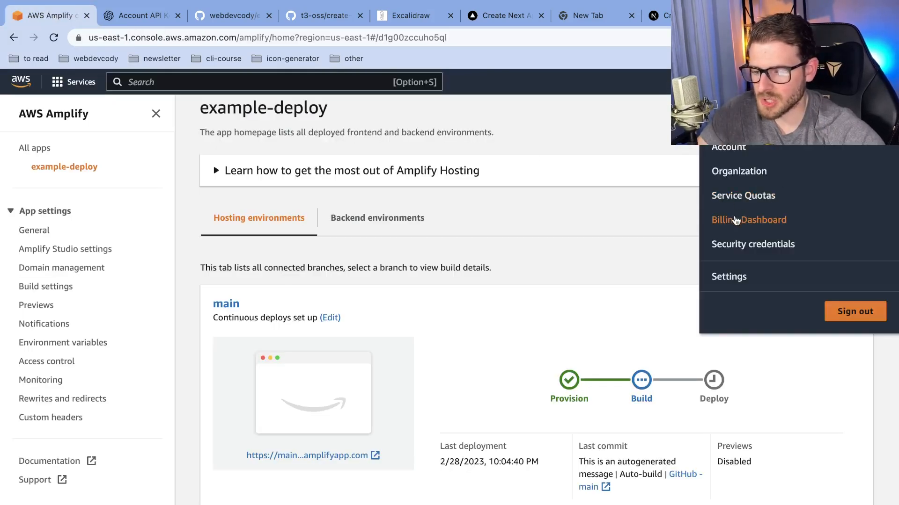
left_click(748, 219)
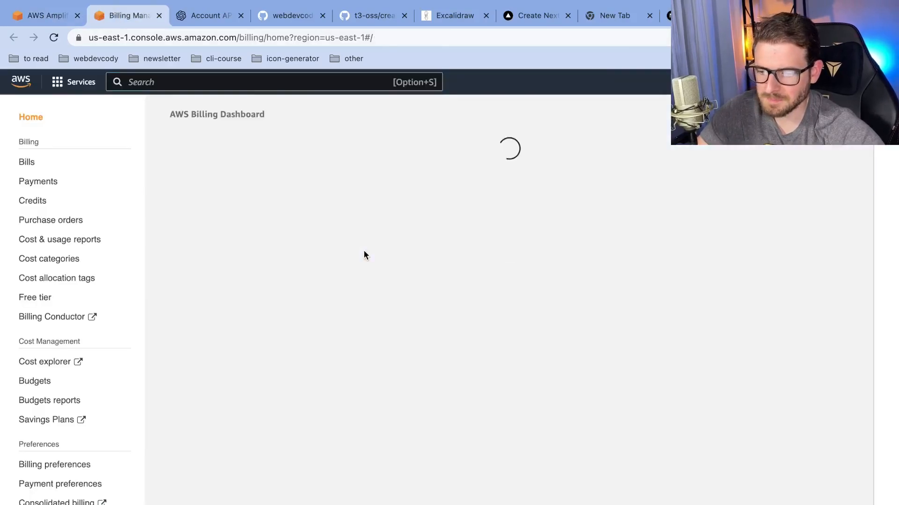
left_click(26, 162)
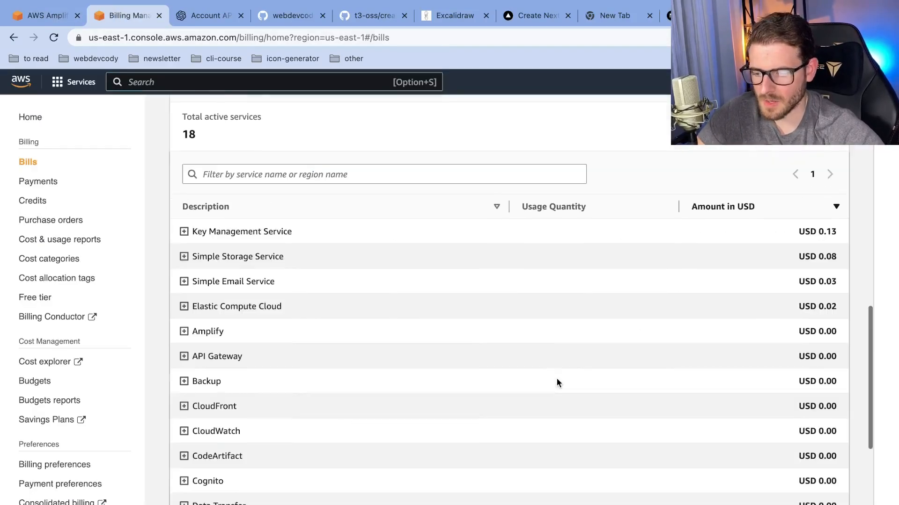
mouse_move(663, 324)
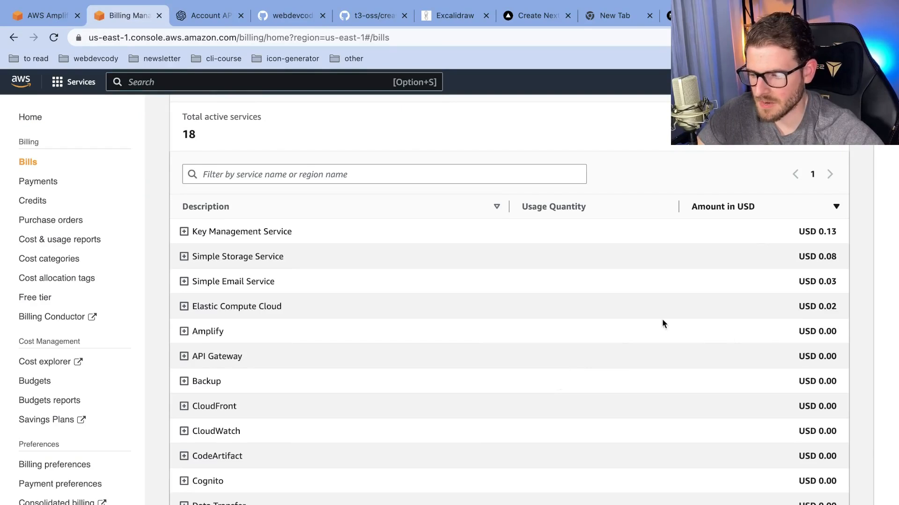
- Expand and collapse the Amplify and Simple Storage Service regional charge rows
left_click(183, 332)
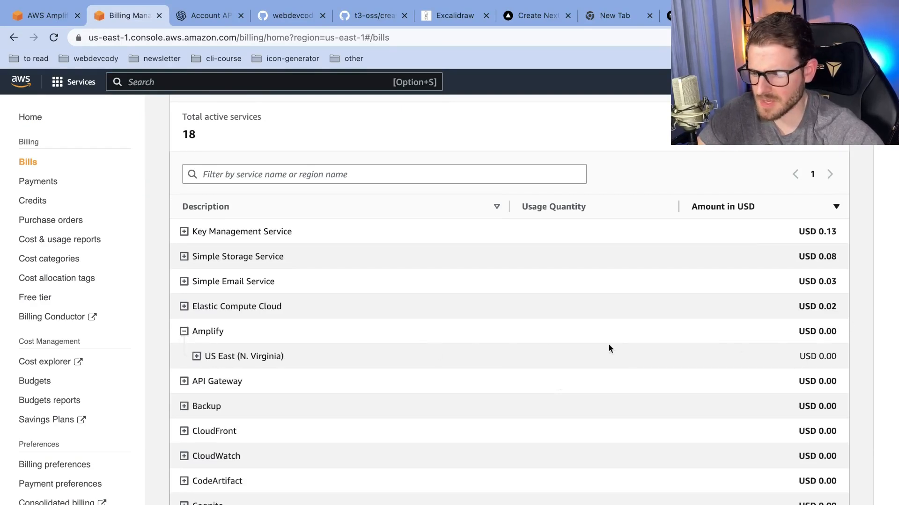
left_click(184, 331)
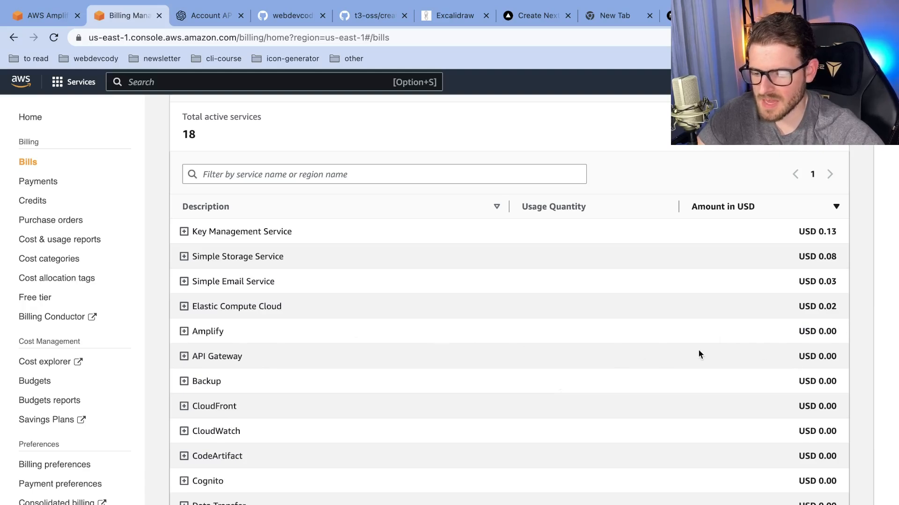
mouse_move(819, 331)
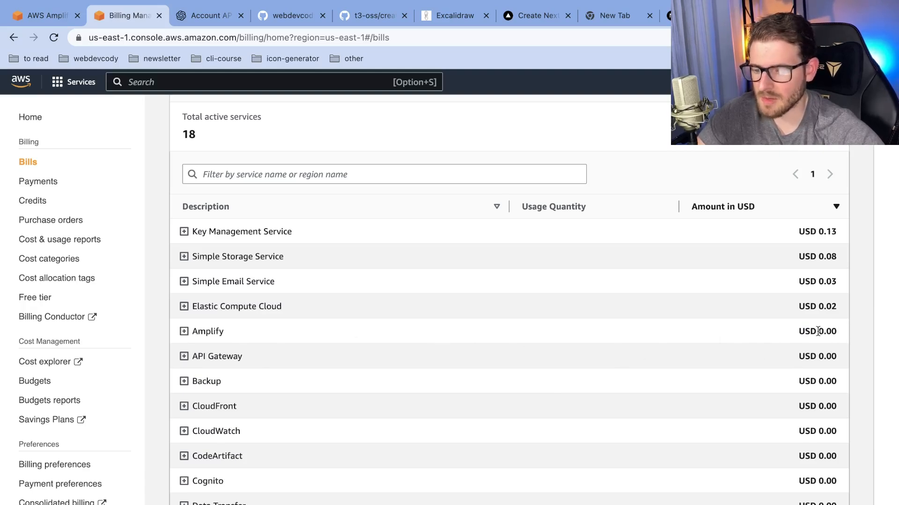
mouse_move(608, 287)
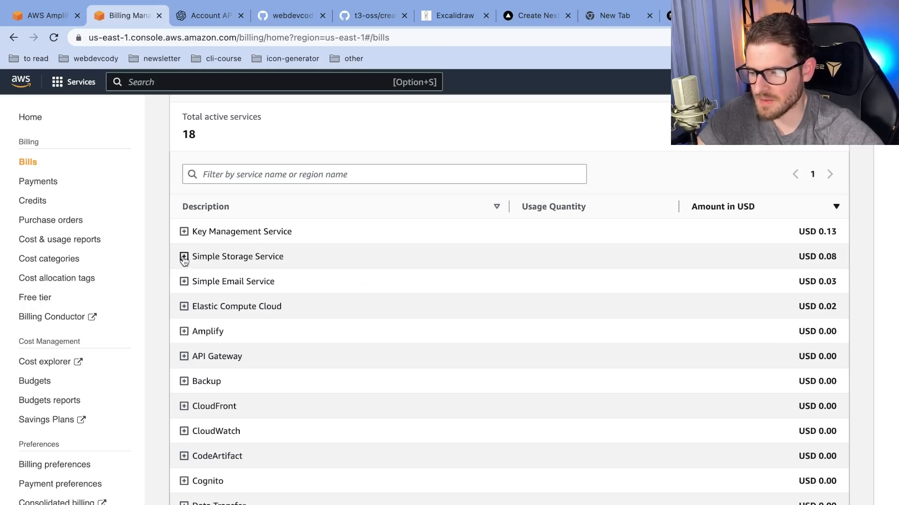
left_click(183, 256)
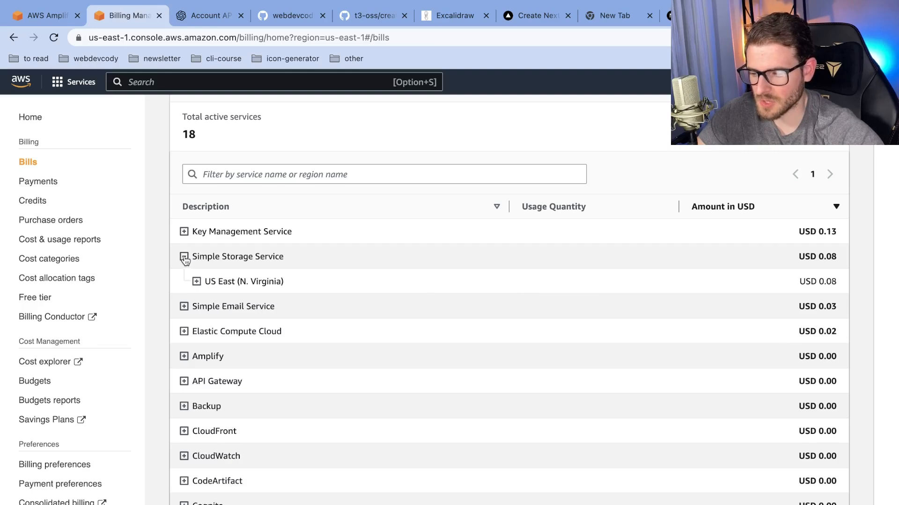
left_click(184, 256)
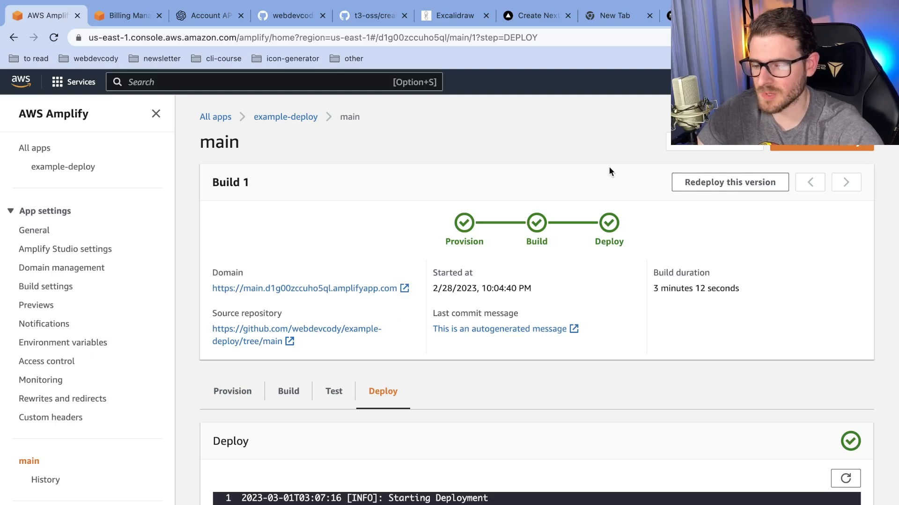
mouse_move(261, 335)
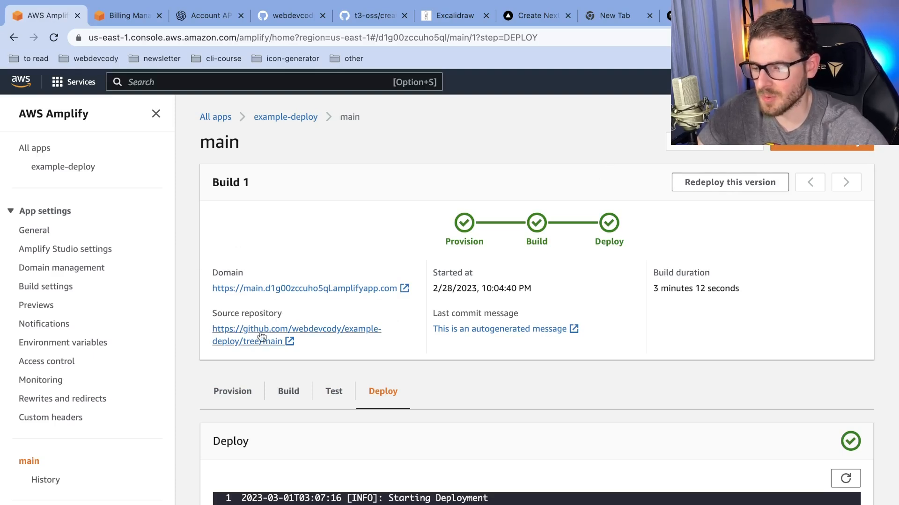
mouse_move(89, 128)
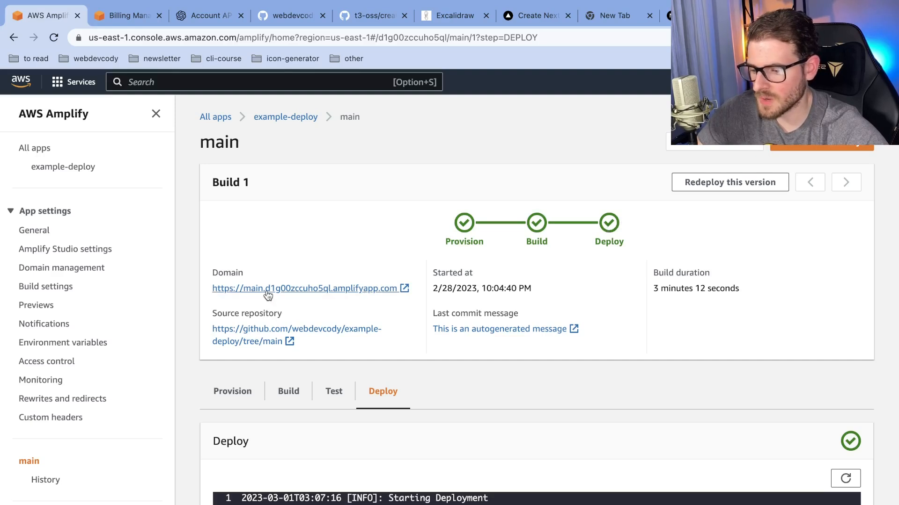
- Open the live example-deploy site, then confirm Amplify's deploy log shows deployment complete
left_click(302, 288)
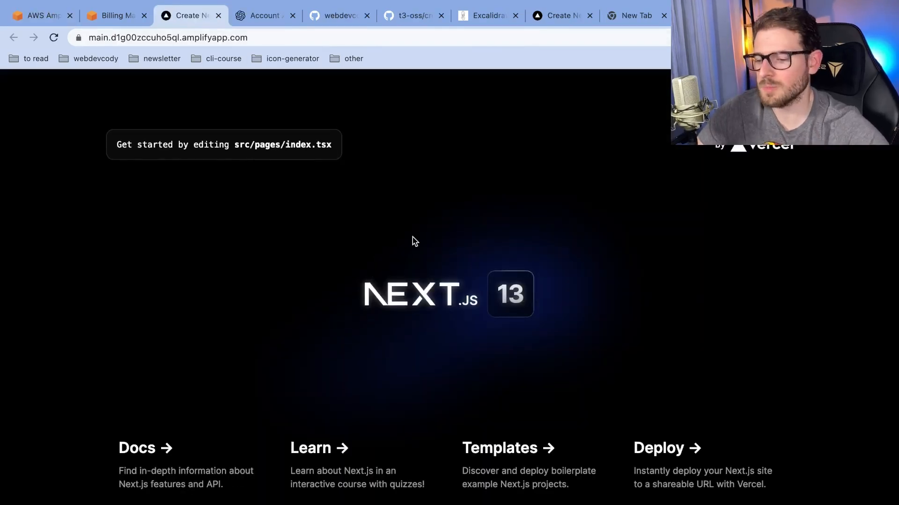
mouse_move(266, 113)
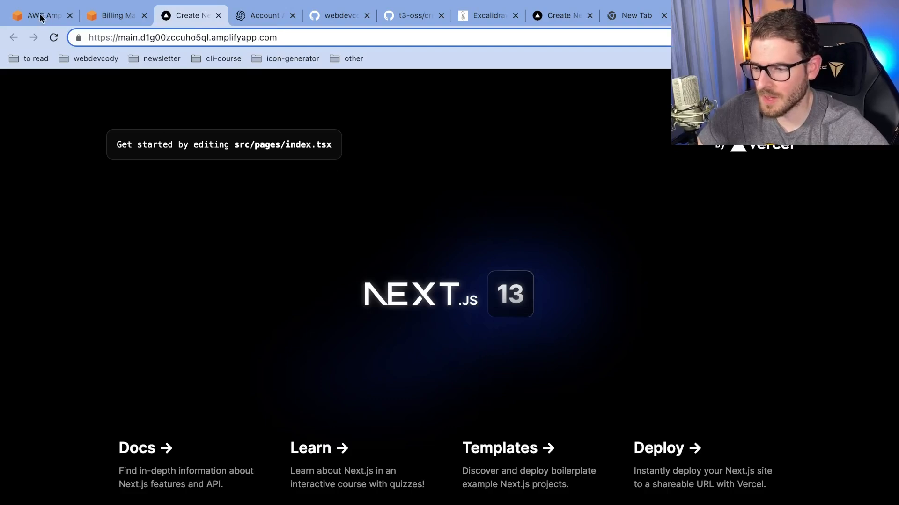
left_click(38, 15)
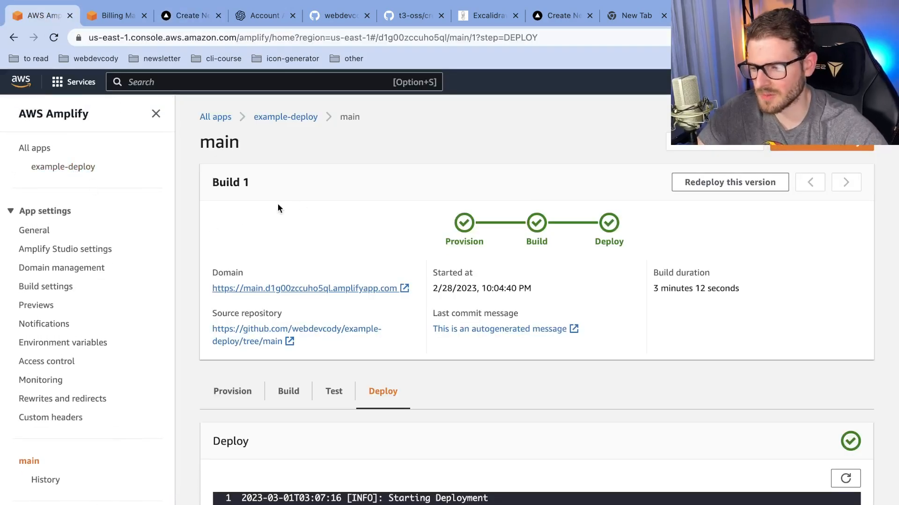
scroll("down", 3)
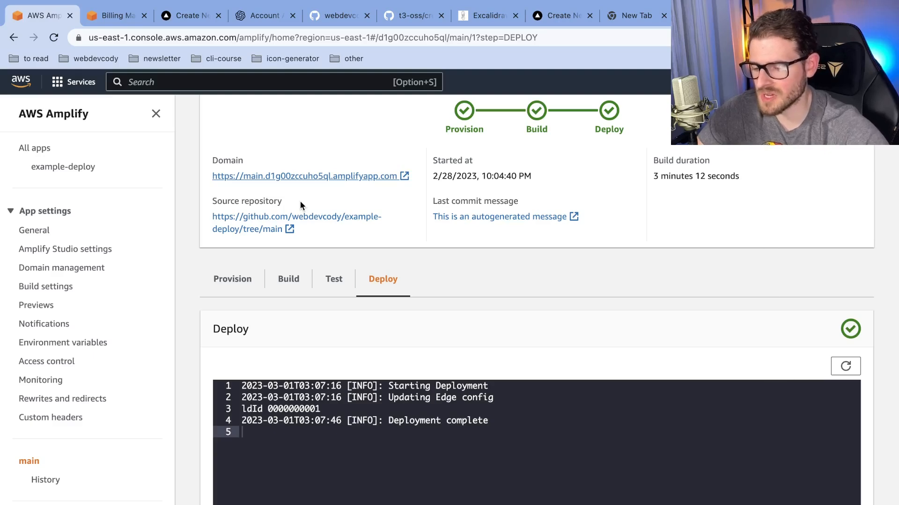
scroll("down", 3)
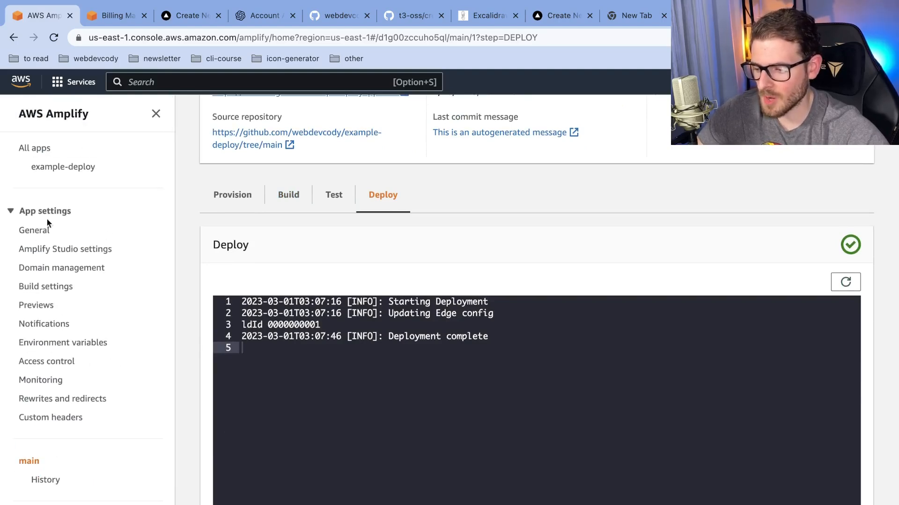
mouse_move(42, 456)
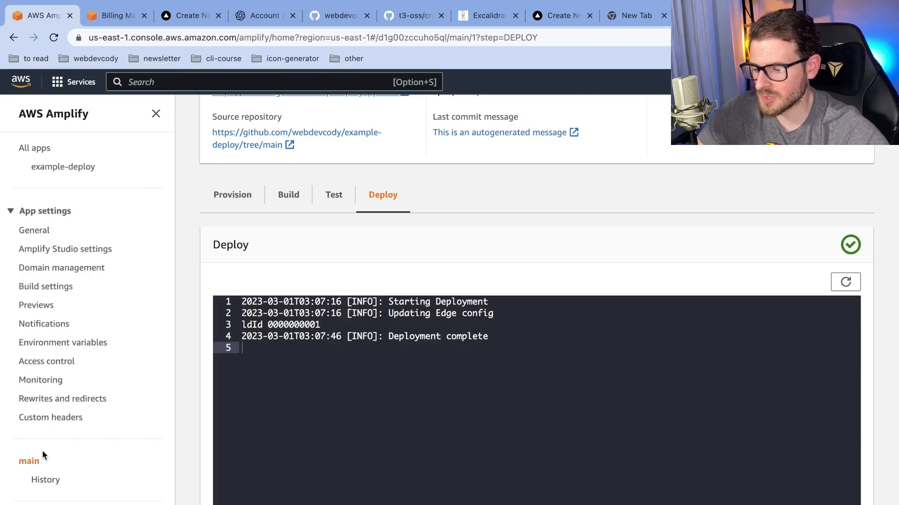
- Read the main branch's first CloudWatch log stream, expanding INIT_START, then open Logs Insights
left_click(40, 380)
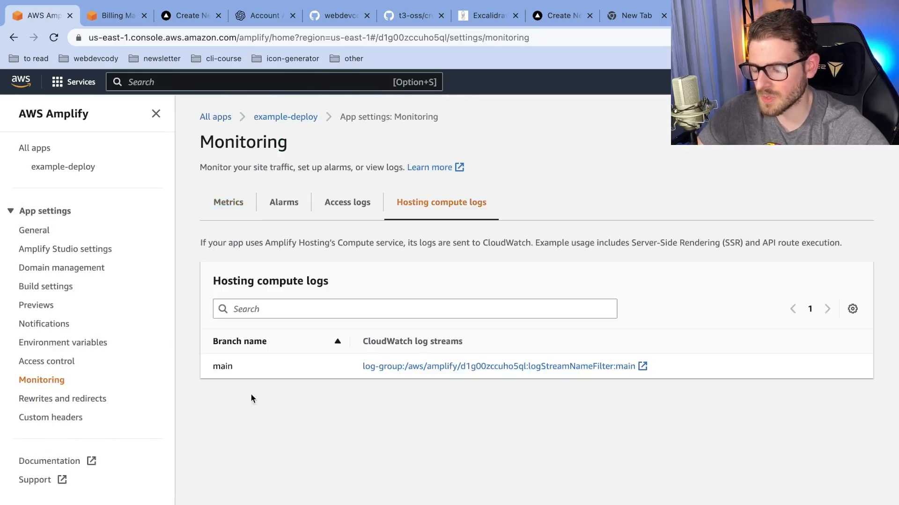
mouse_move(36, 388)
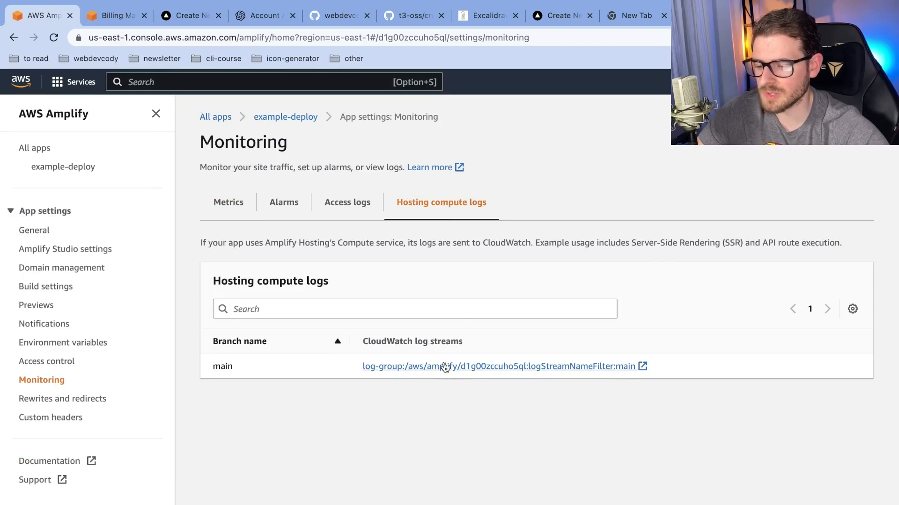
left_click(503, 366)
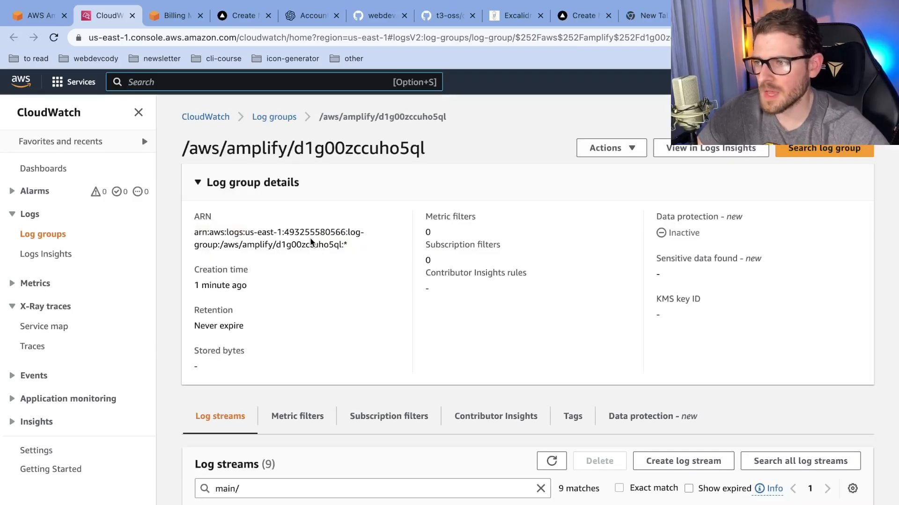
scroll("down", 3)
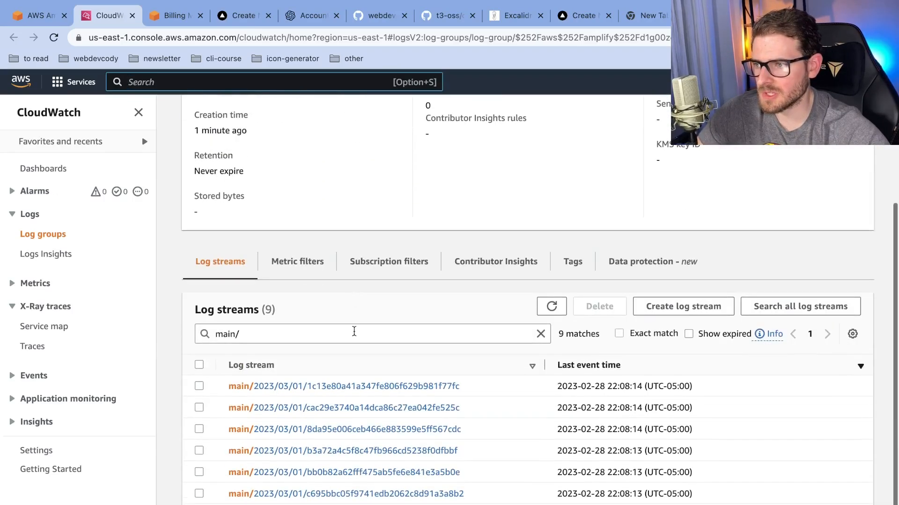
left_click(352, 386)
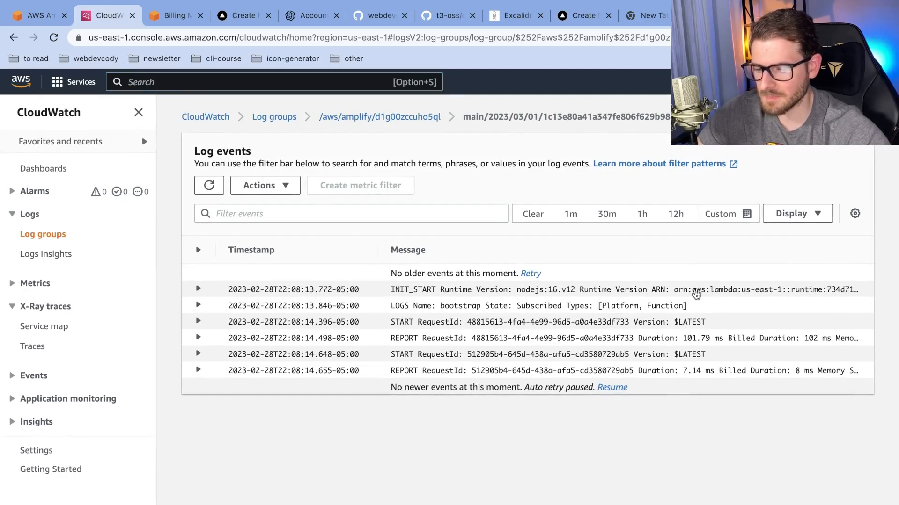
left_click(198, 289)
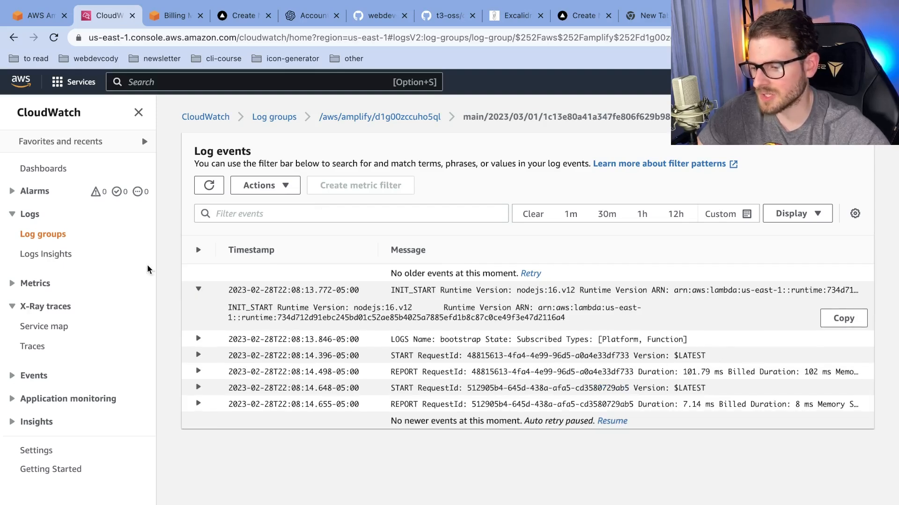
mouse_move(9, 298)
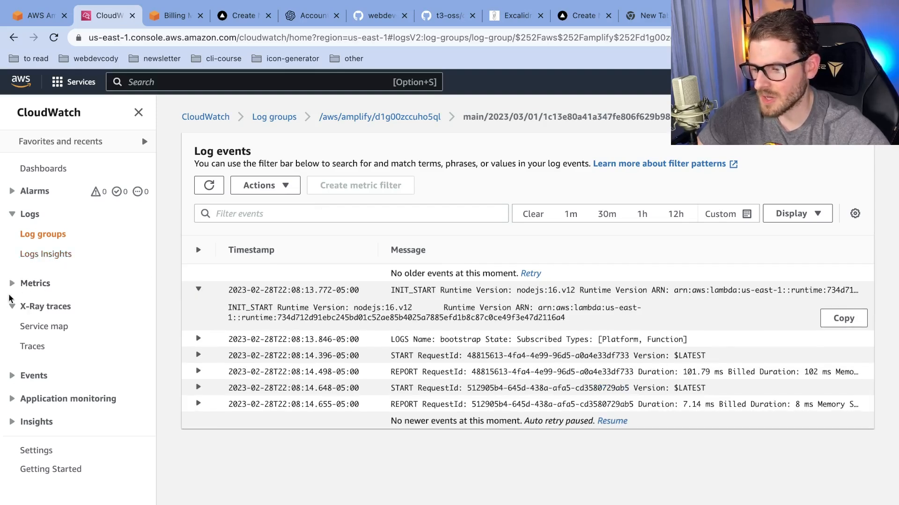
left_click(46, 254)
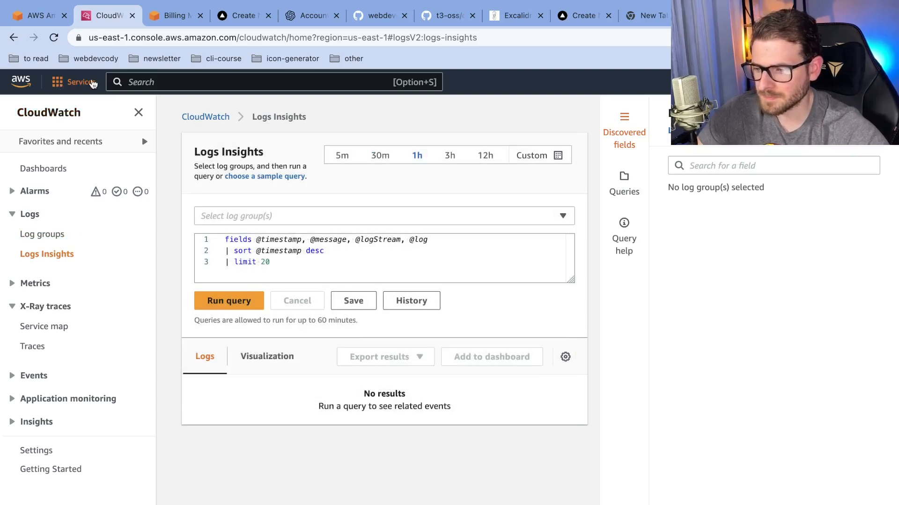
- Go back to the Amplify tab and open the example-deploy app overview
left_click(32, 15)
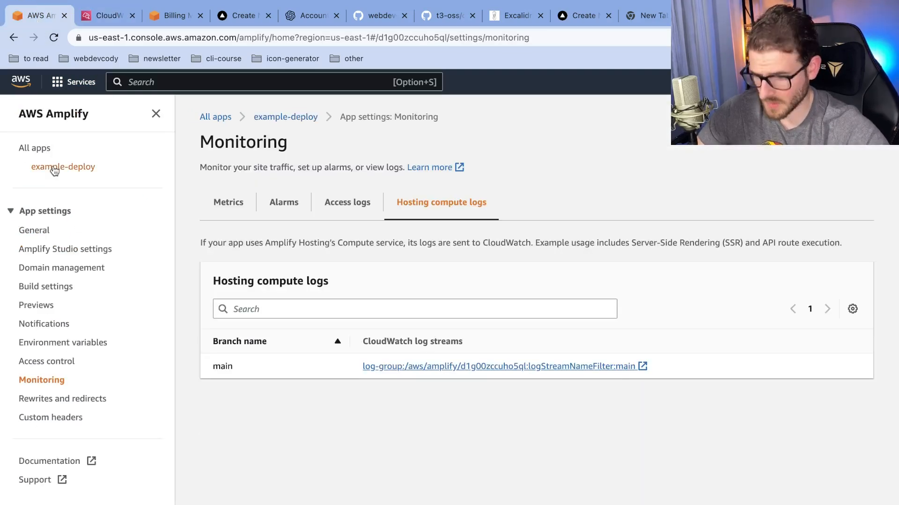
left_click(64, 167)
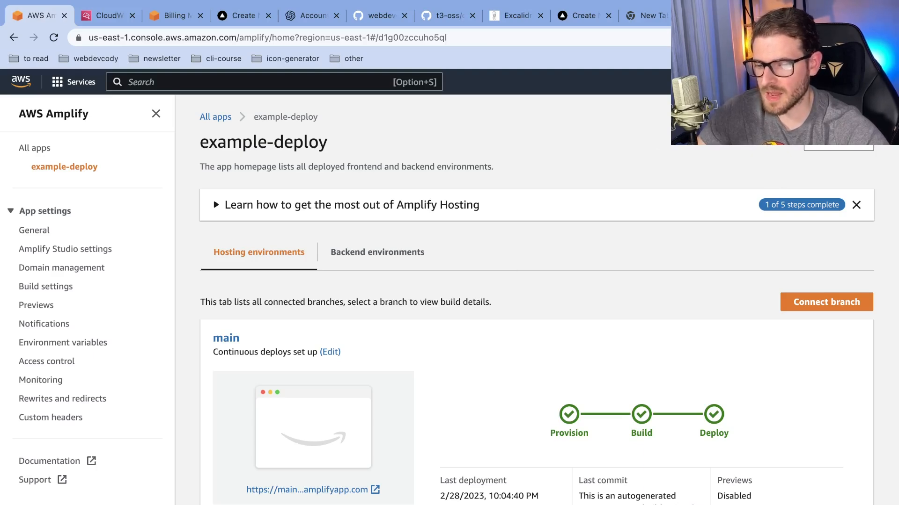
- Browse the IconGeneratorAI homepage, then open the Community page of latest icons
left_click(107, 15)
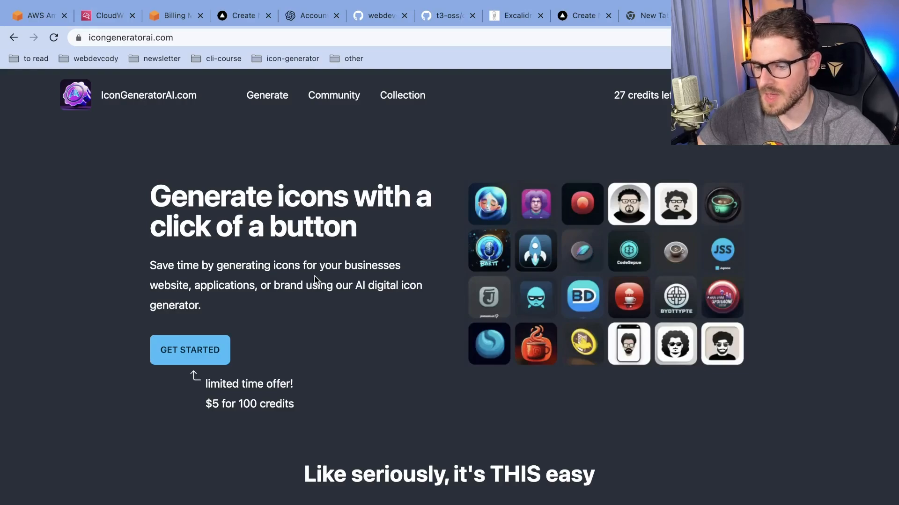
mouse_move(413, 396)
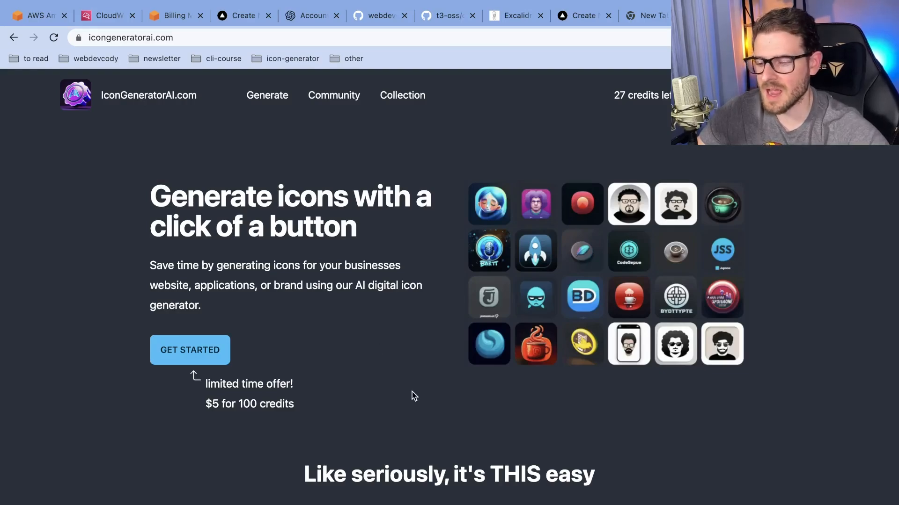
scroll("down", 3)
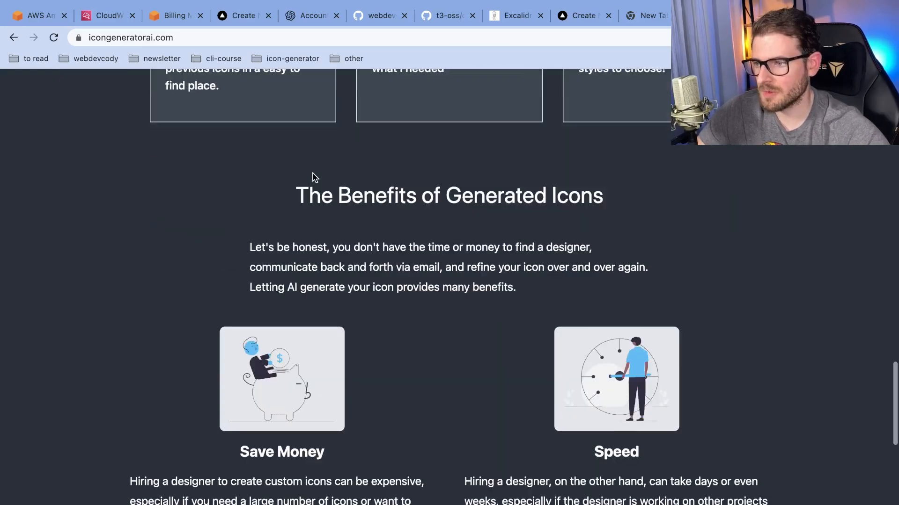
scroll("up", 3)
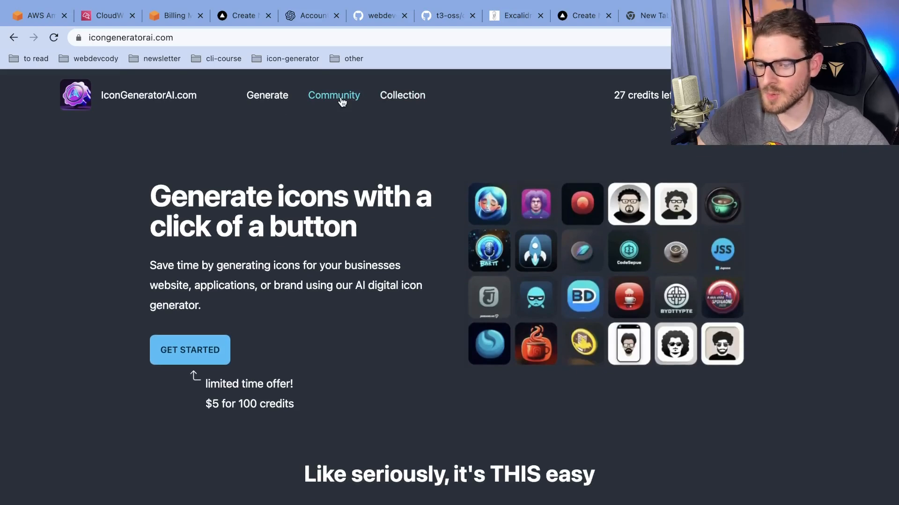
left_click(334, 95)
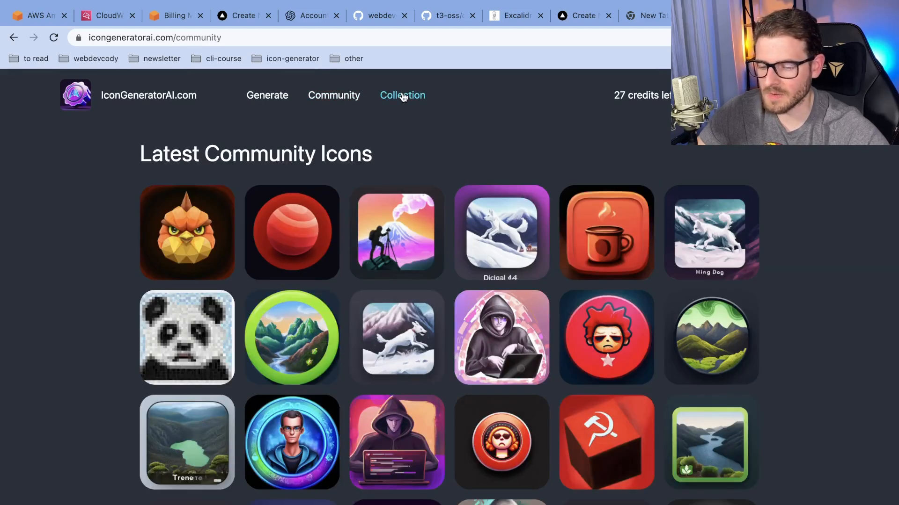
scroll("down", 3)
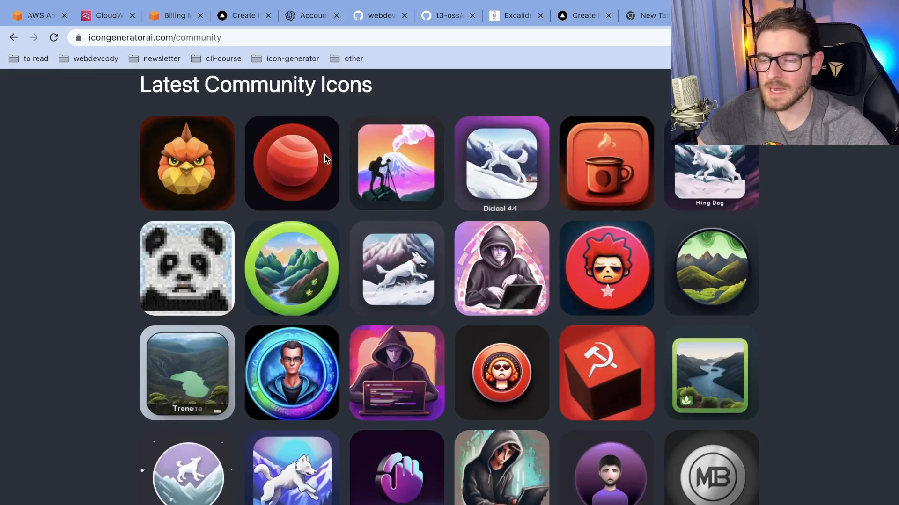